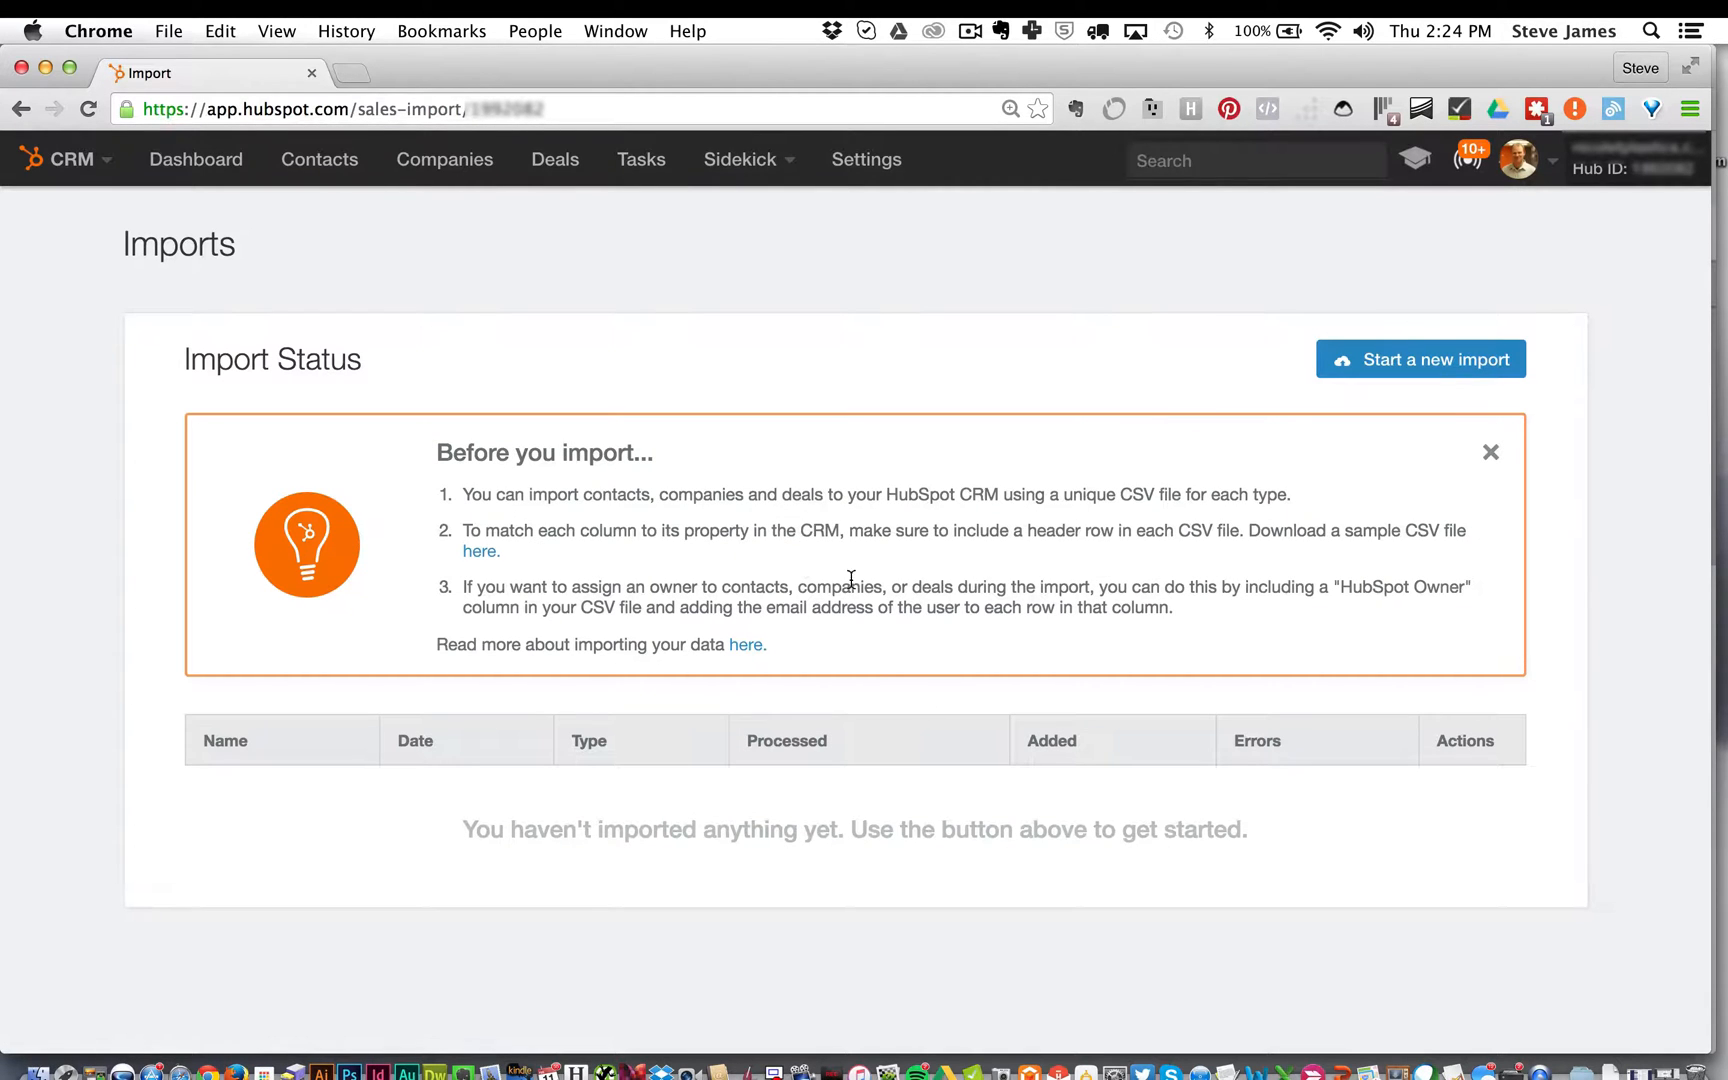
Start a new import of company records
left_click(1419, 358)
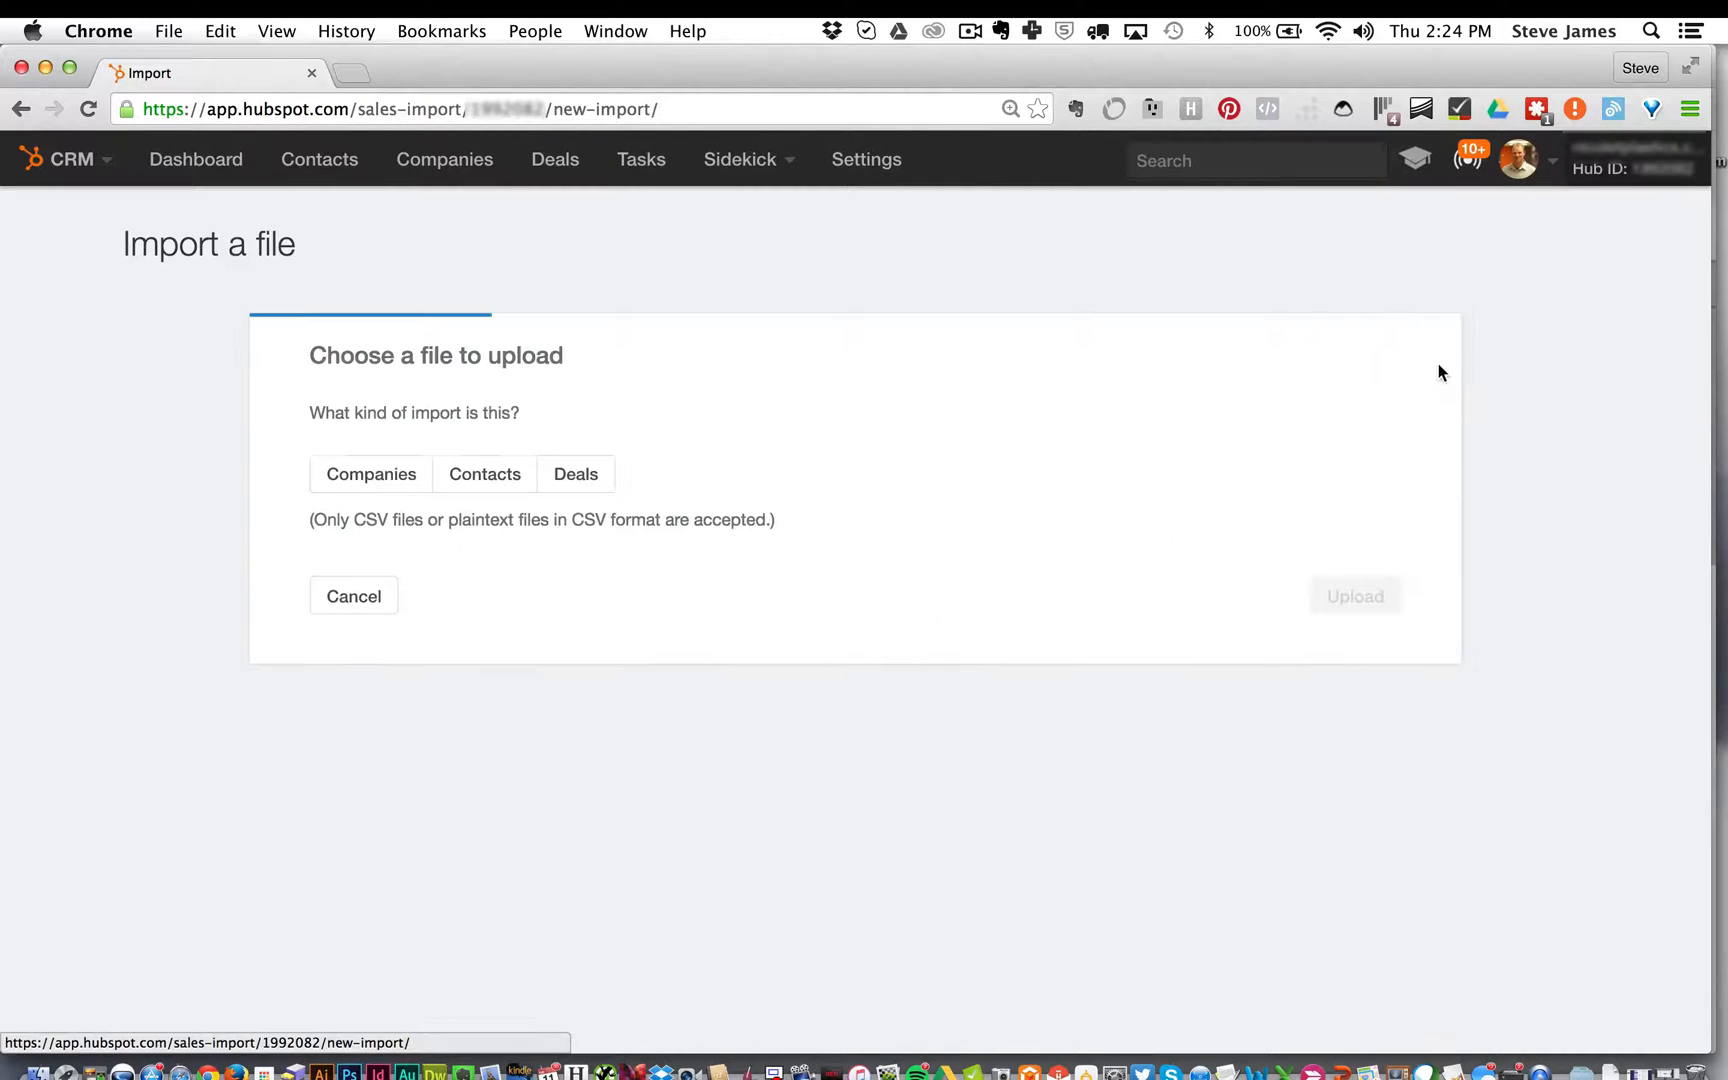
left_click(370, 474)
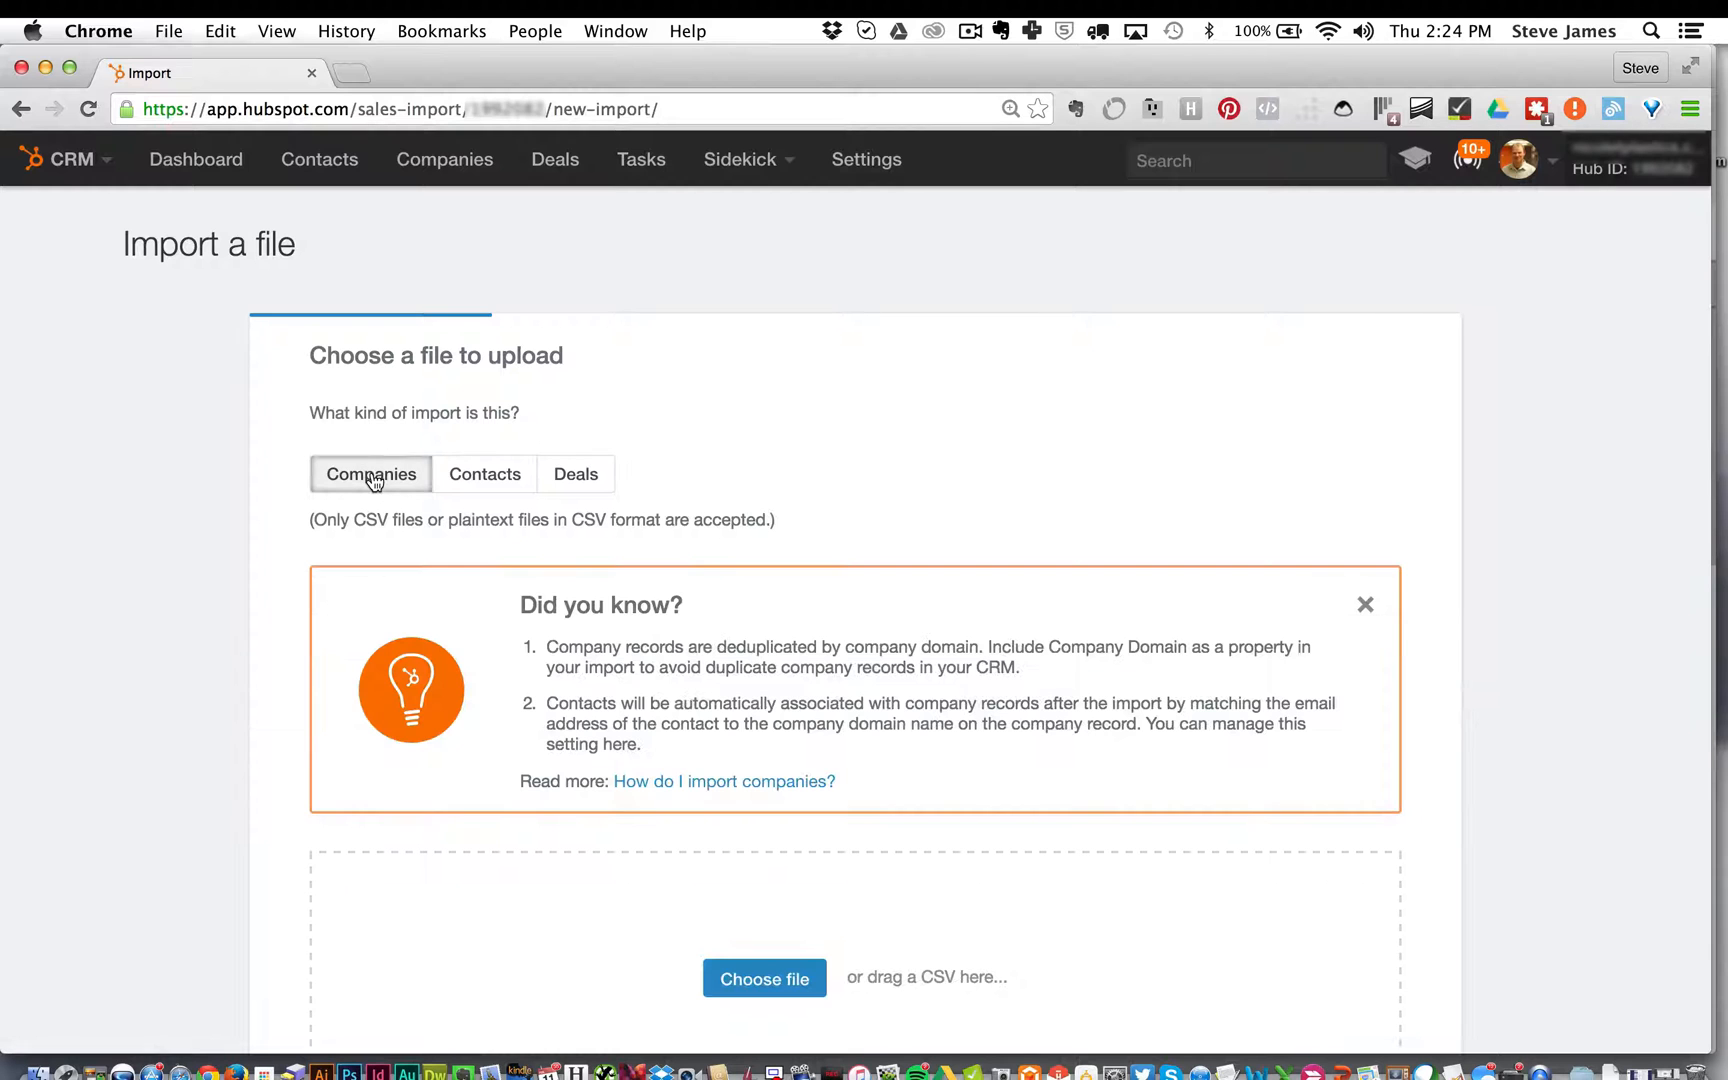
scroll("down", 3)
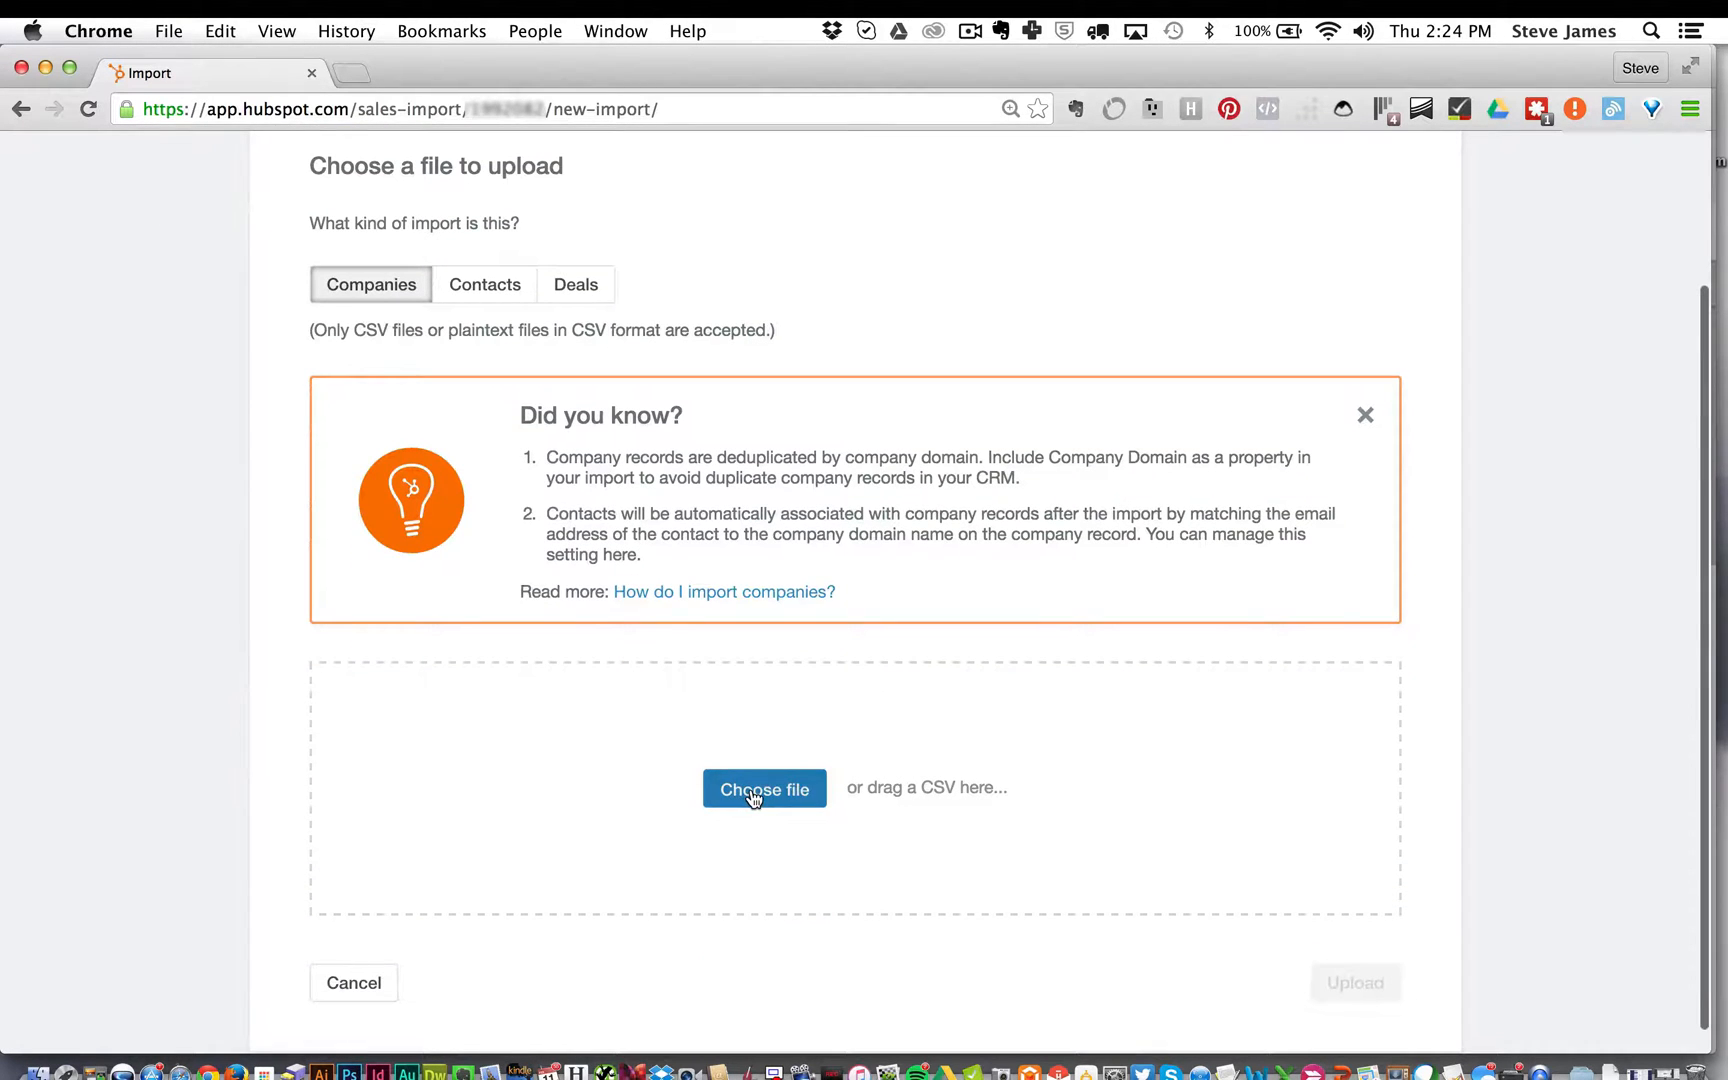
Upload Salesforce Accounts.csv from Downloads and continue to column mapping
left_click(764, 788)
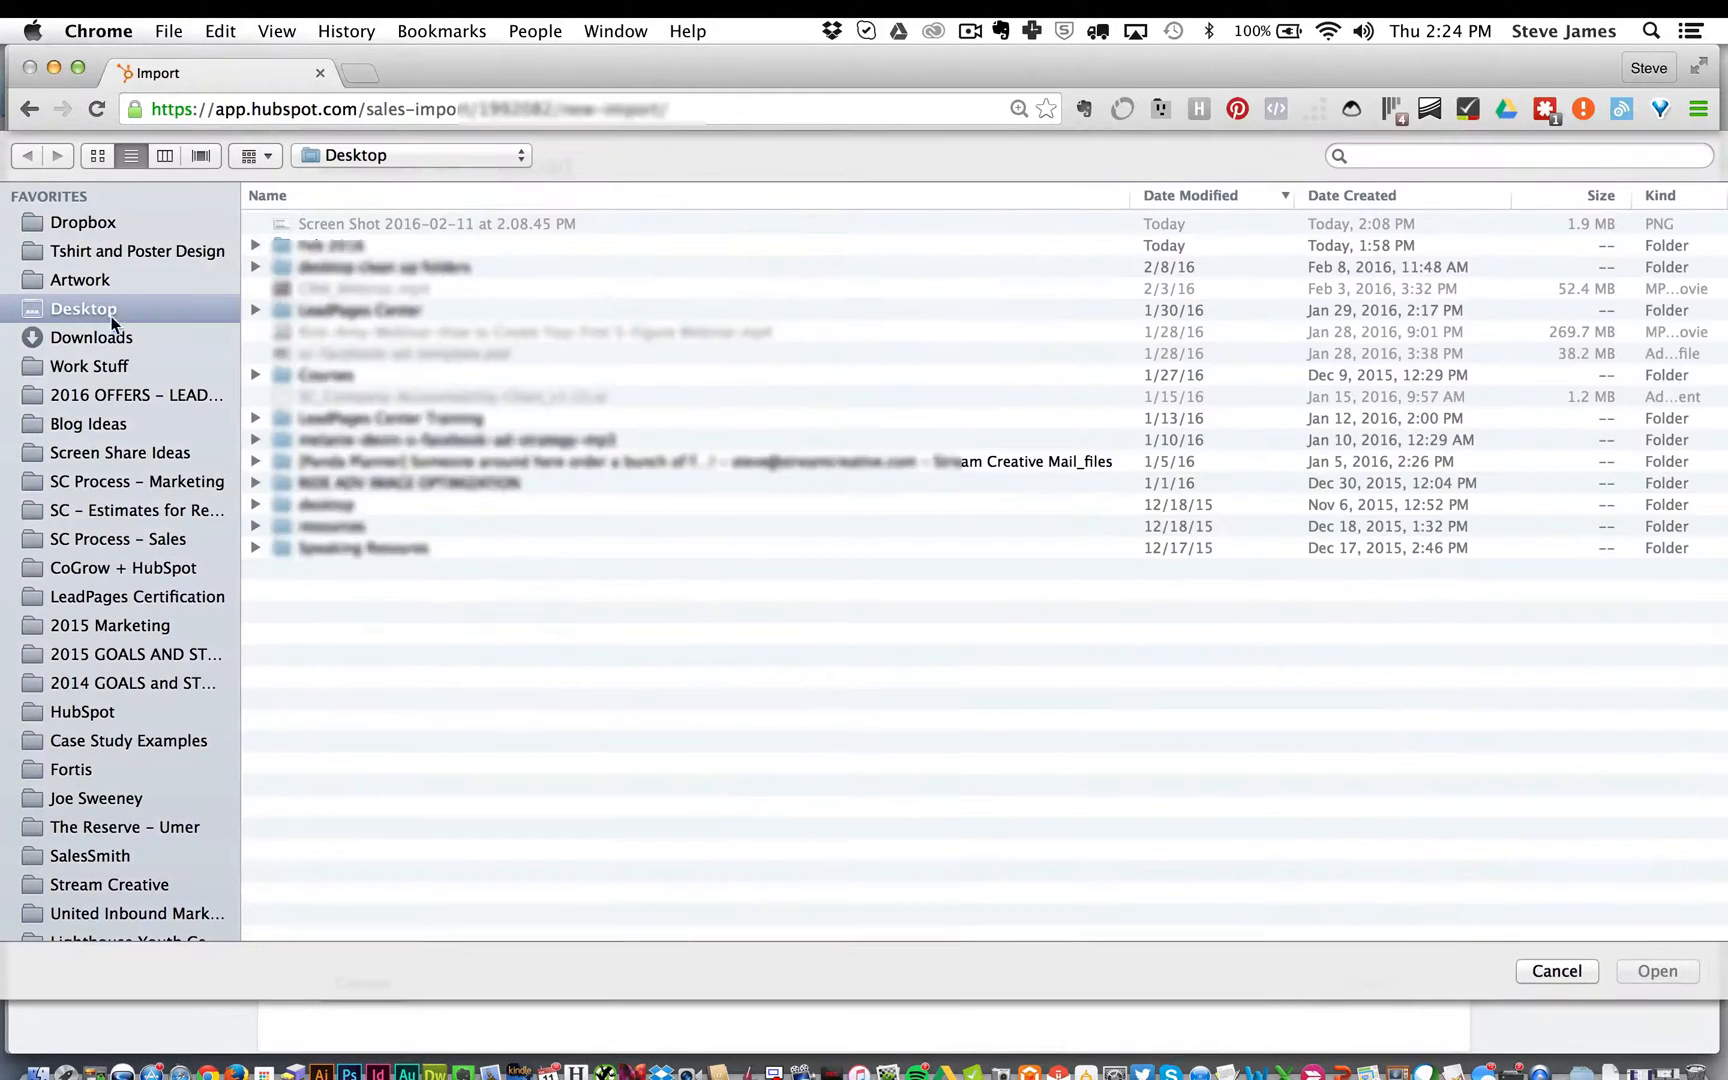
left_click(94, 337)
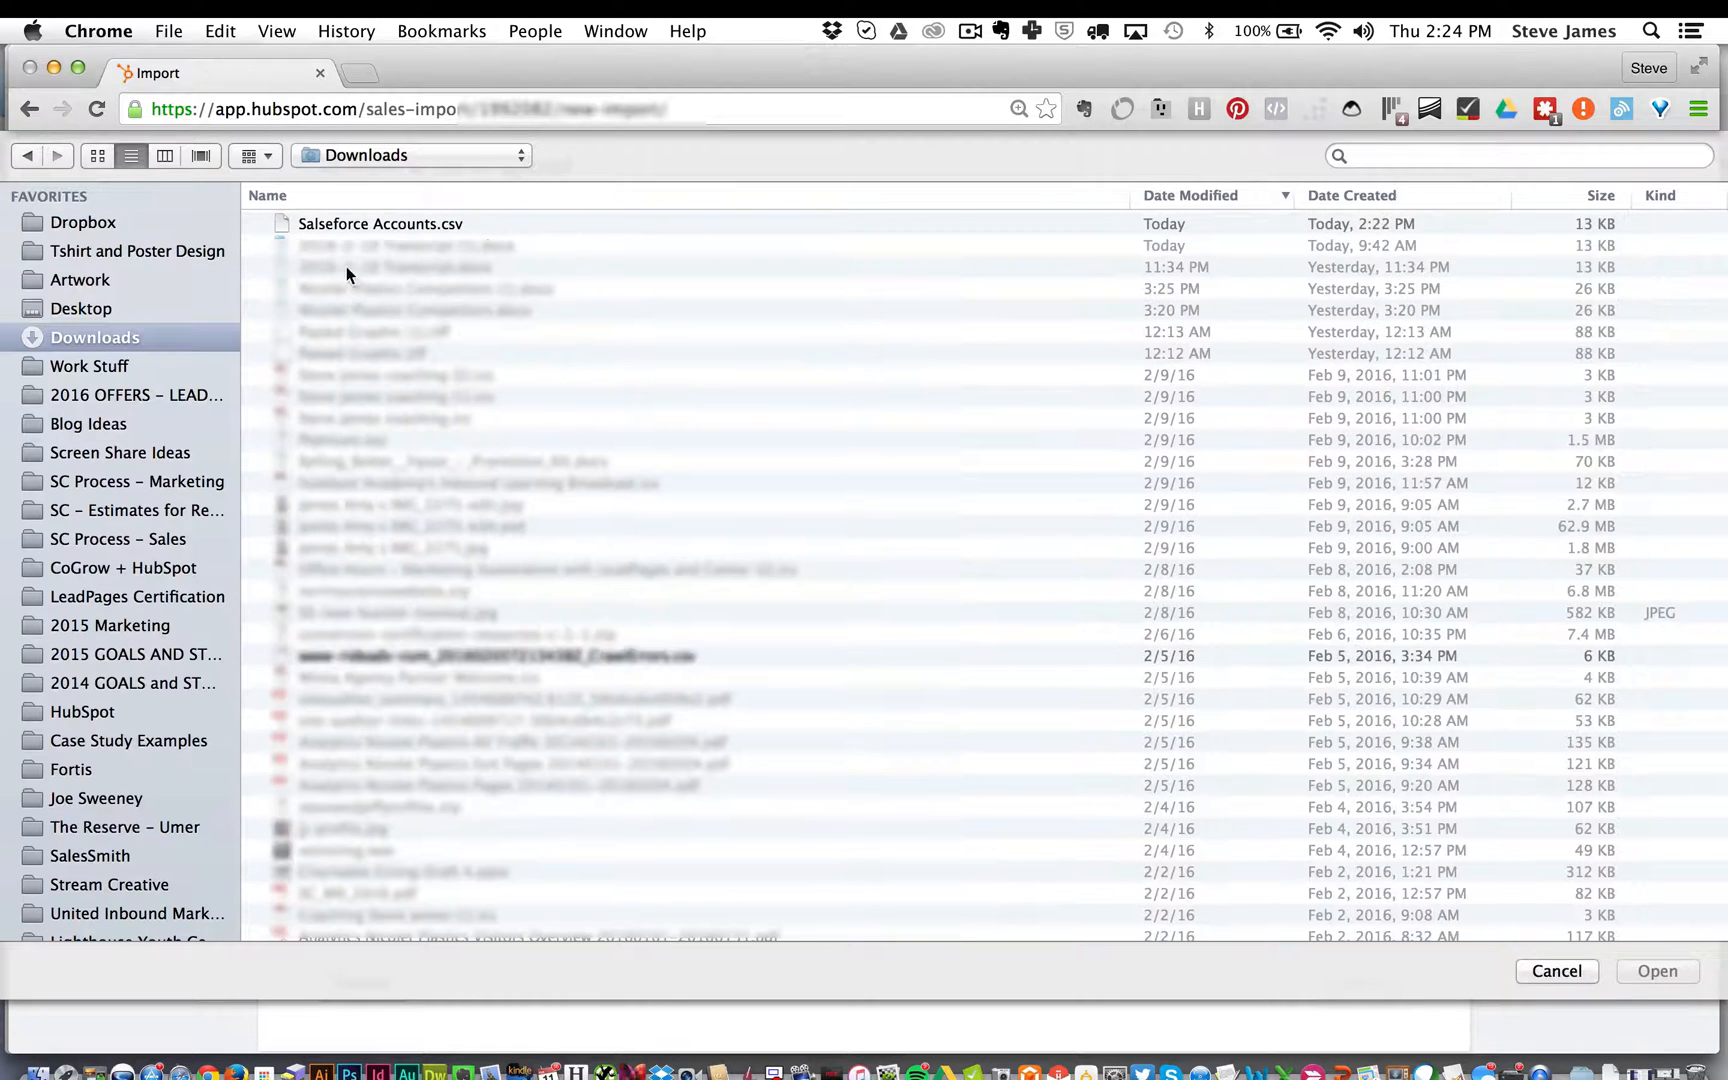
left_click(1555, 971)
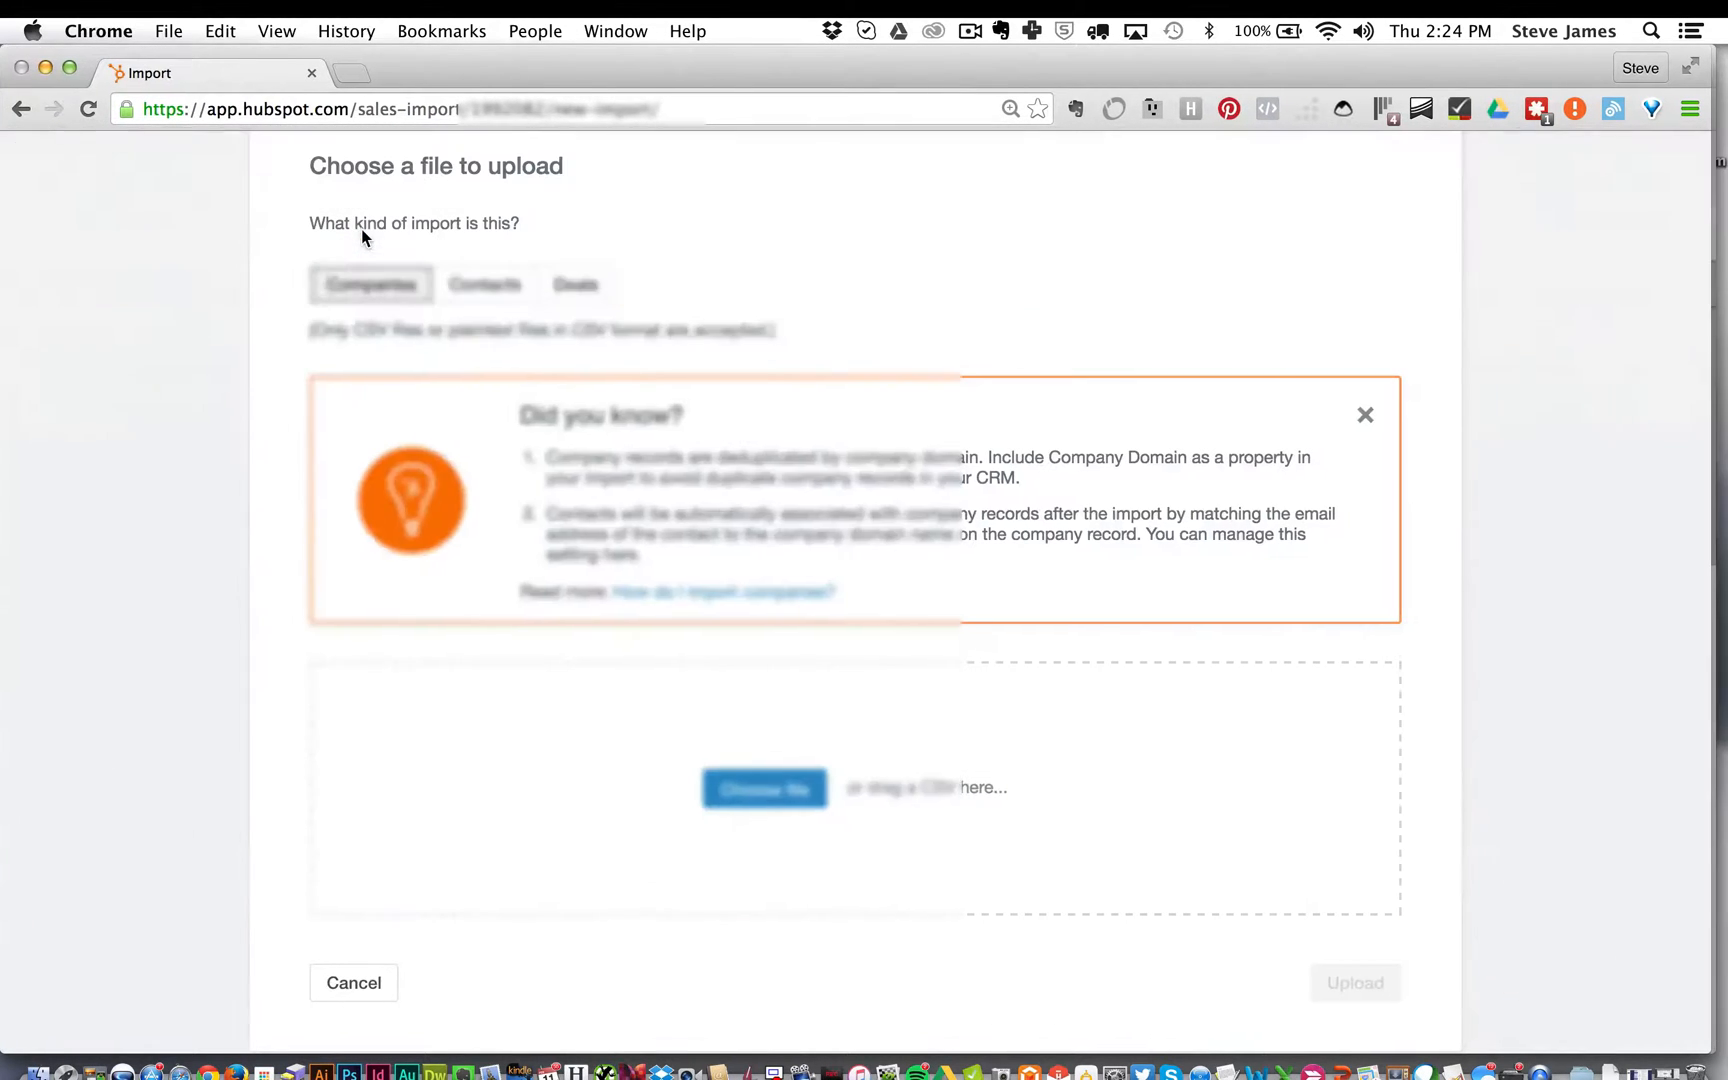
left_click(764, 787)
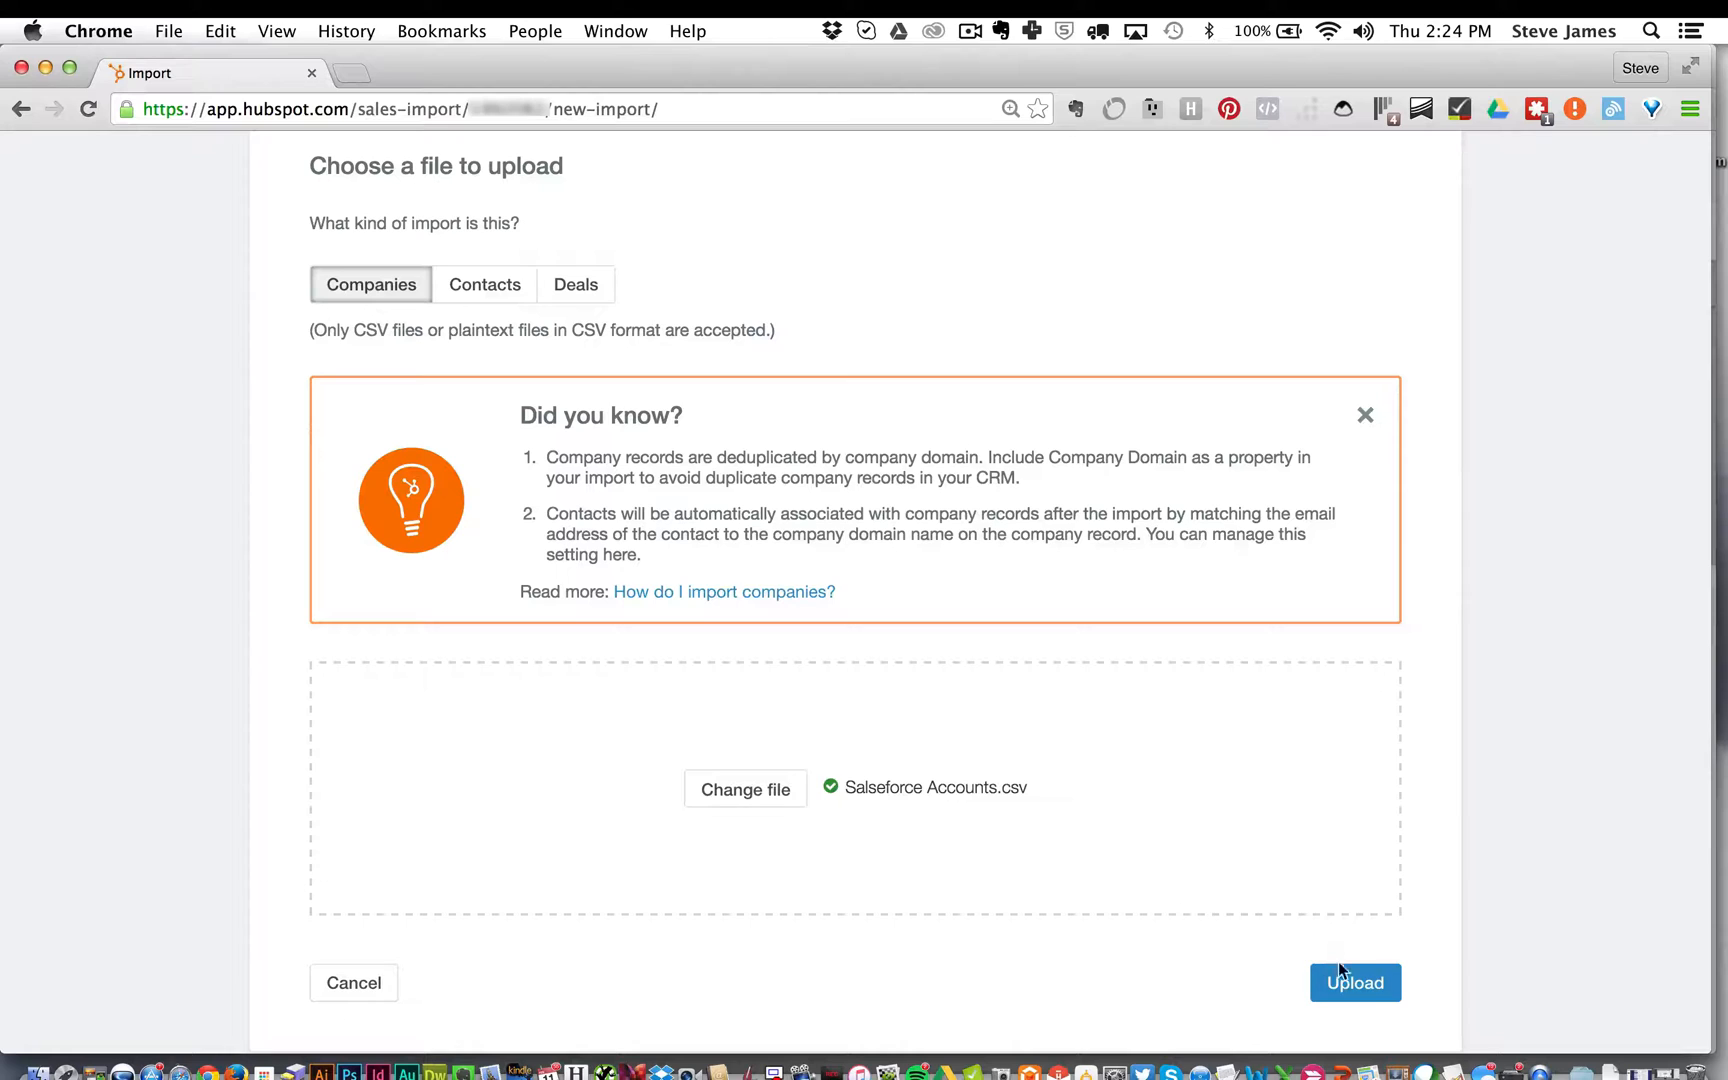
left_click(1354, 982)
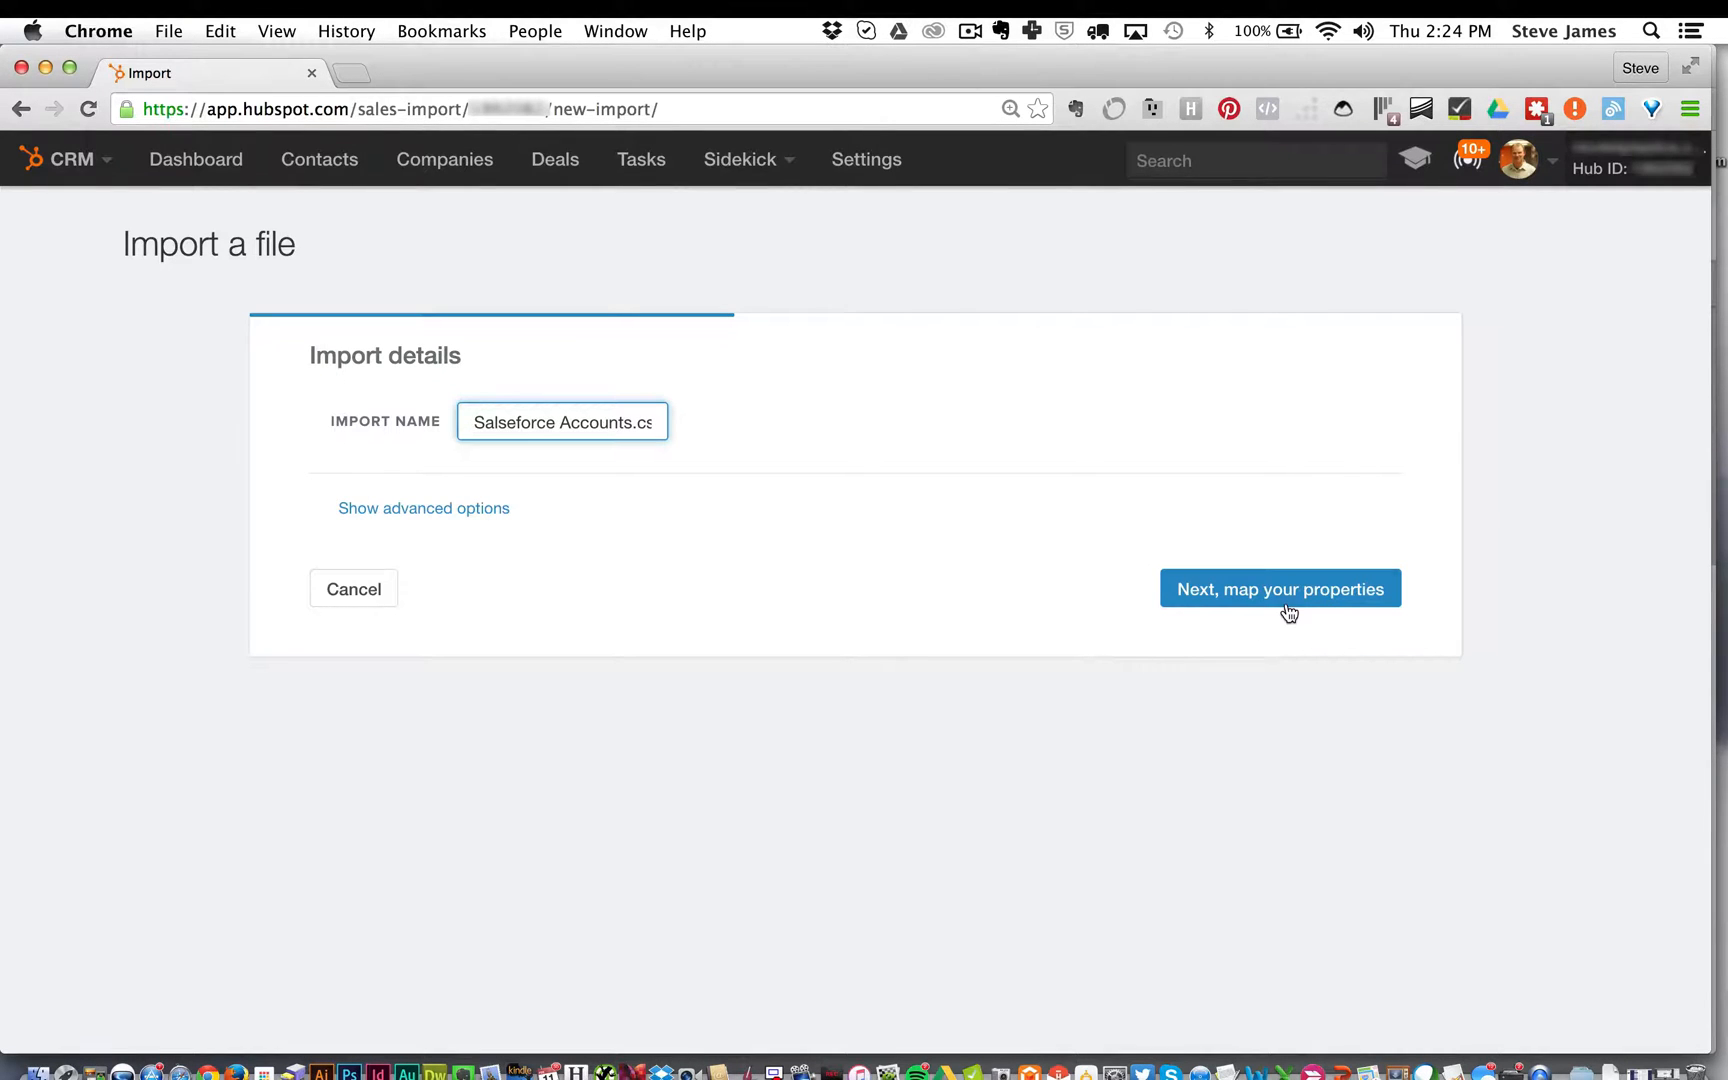
left_click(1278, 587)
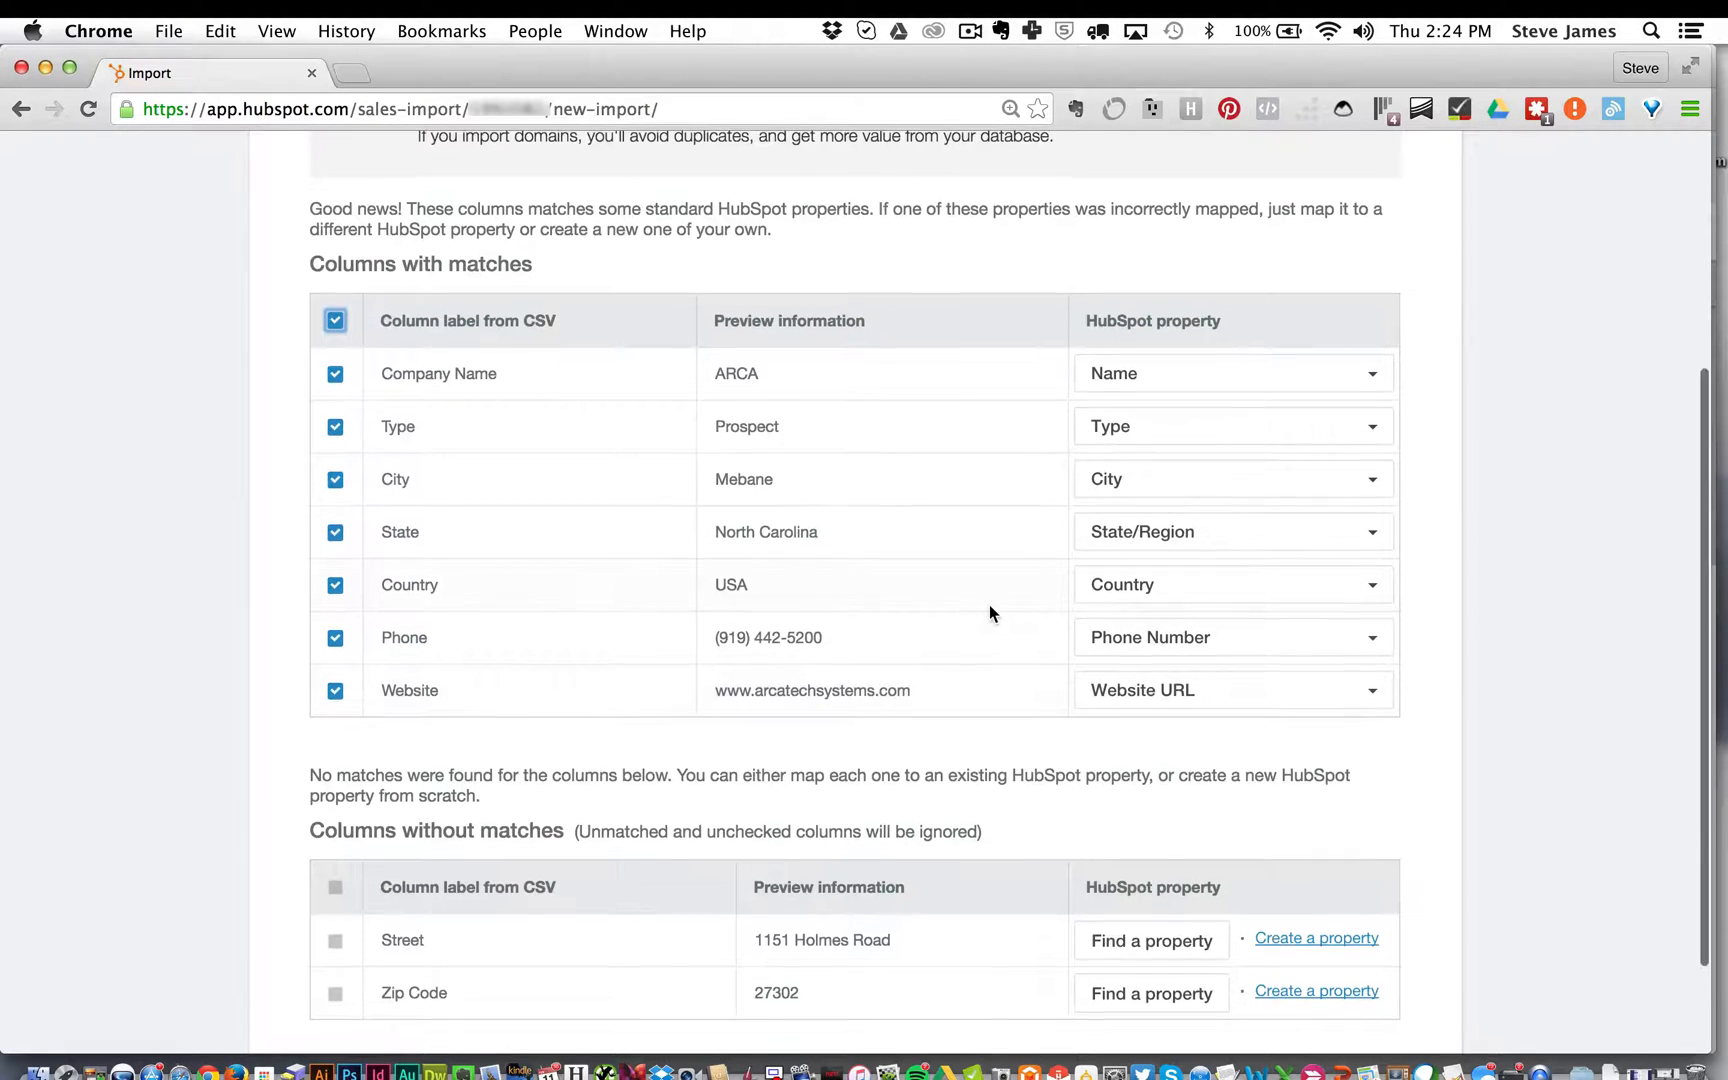
Map the unmatched Street column to Street Address and Zip Code to Postal Code
scroll("down", 3)
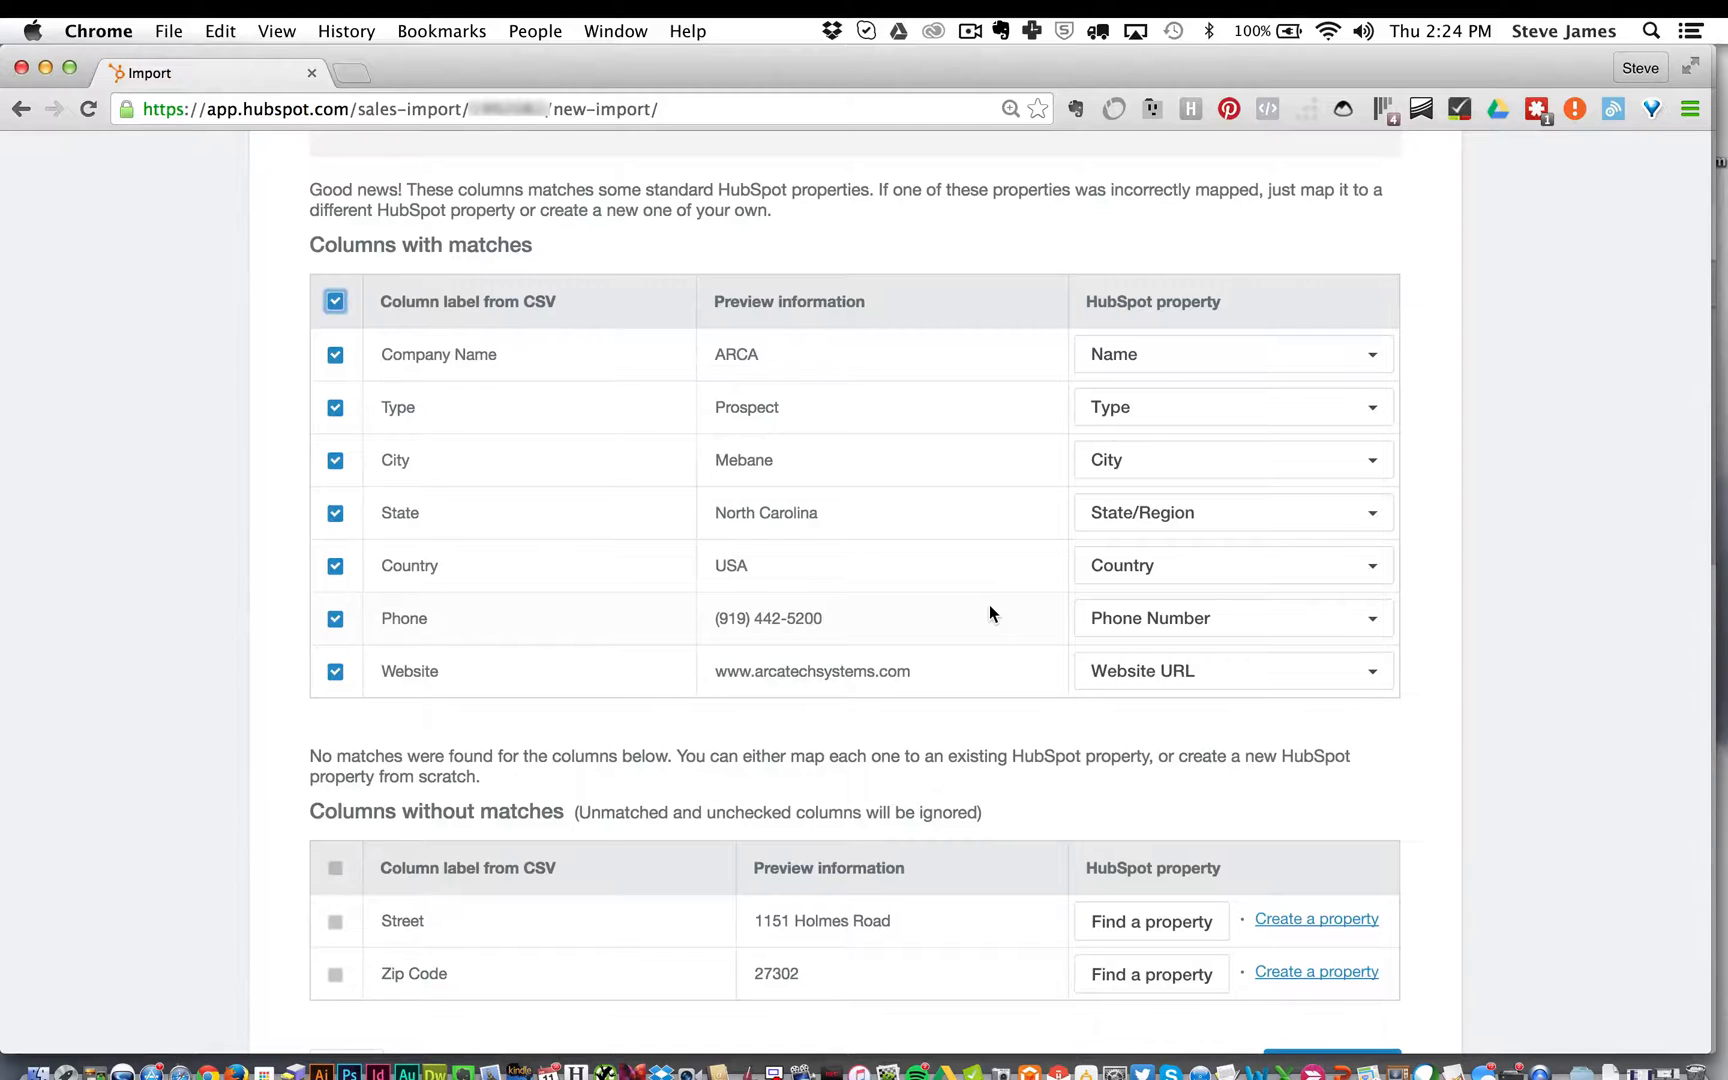
left_click(1231, 354)
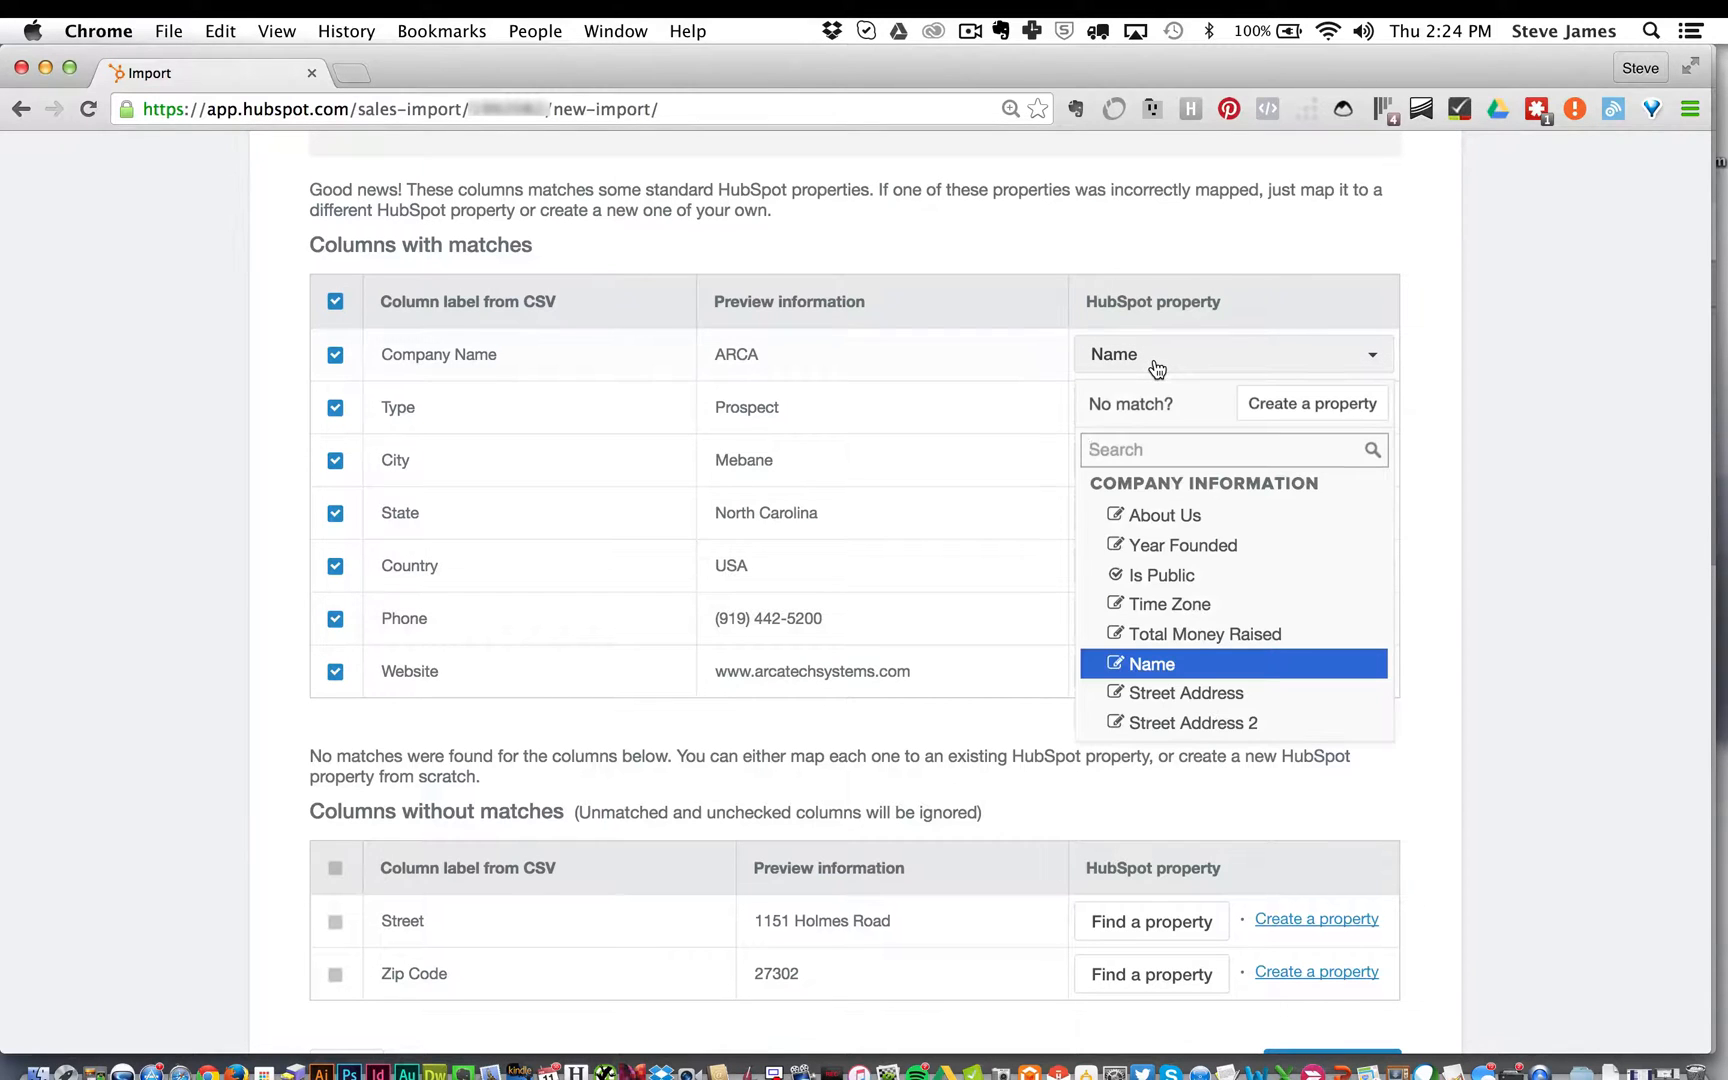
mouse_move(909, 303)
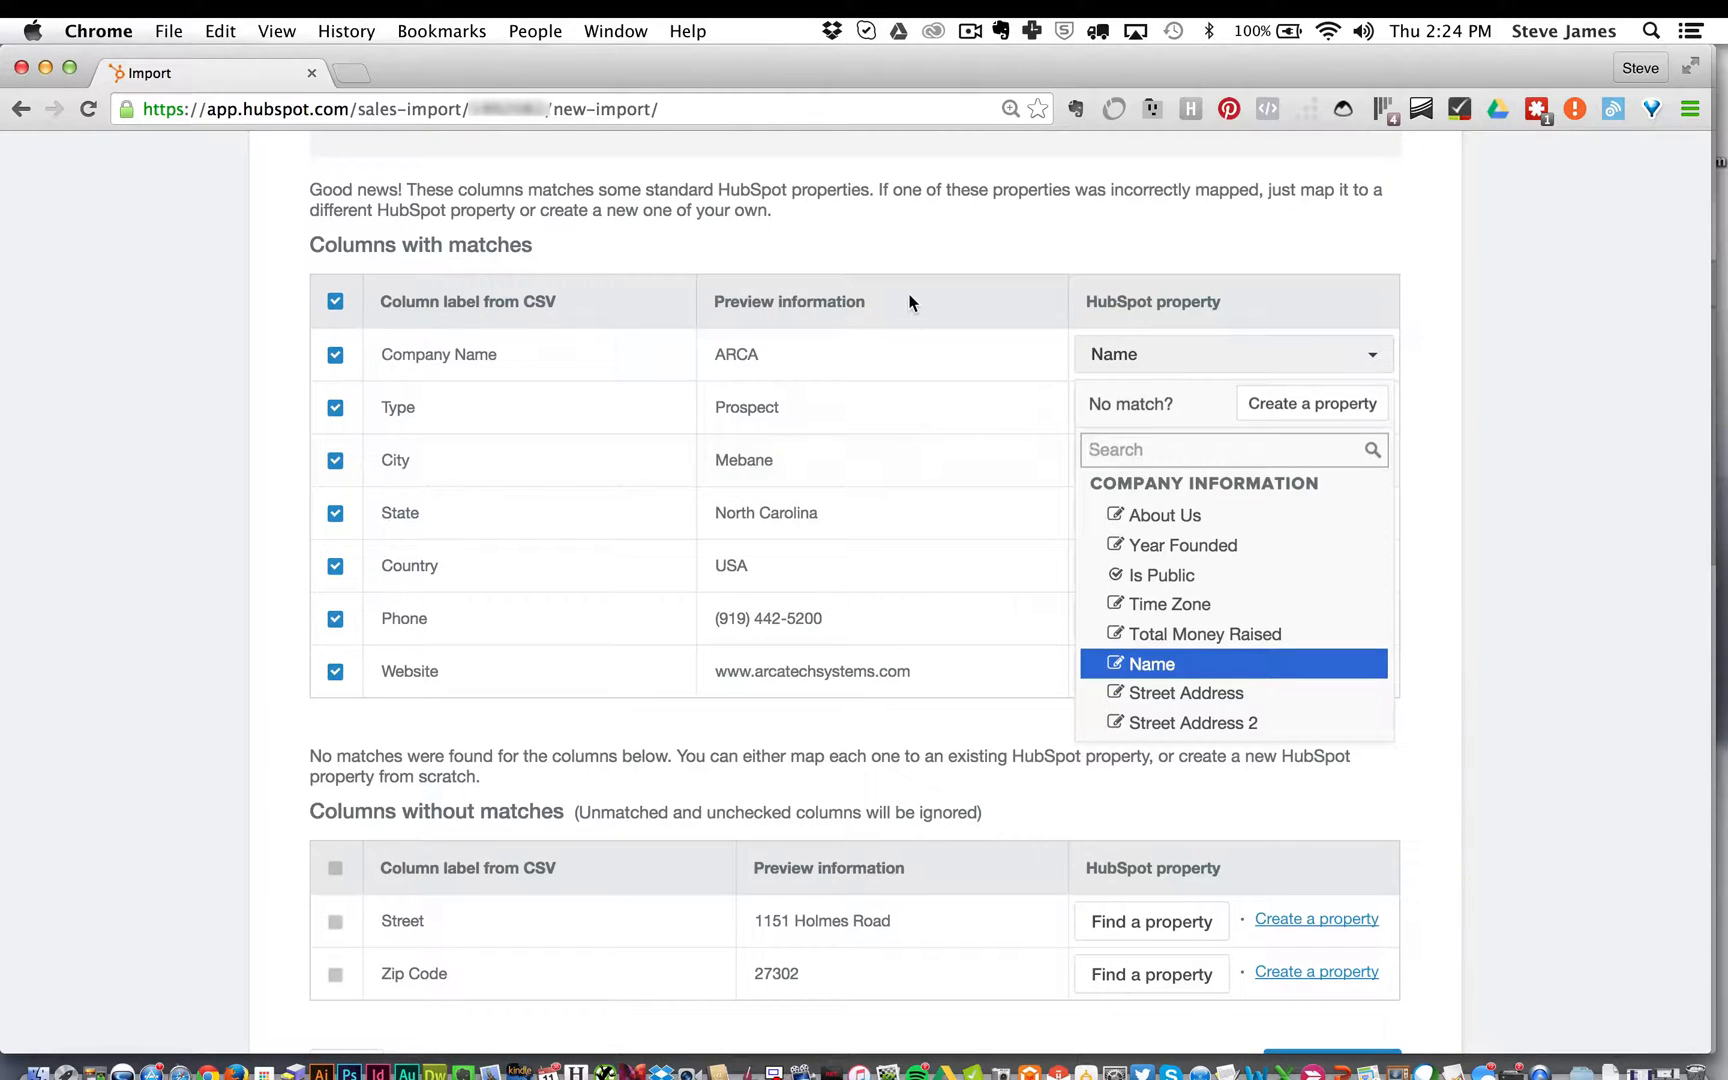
left_click(1154, 662)
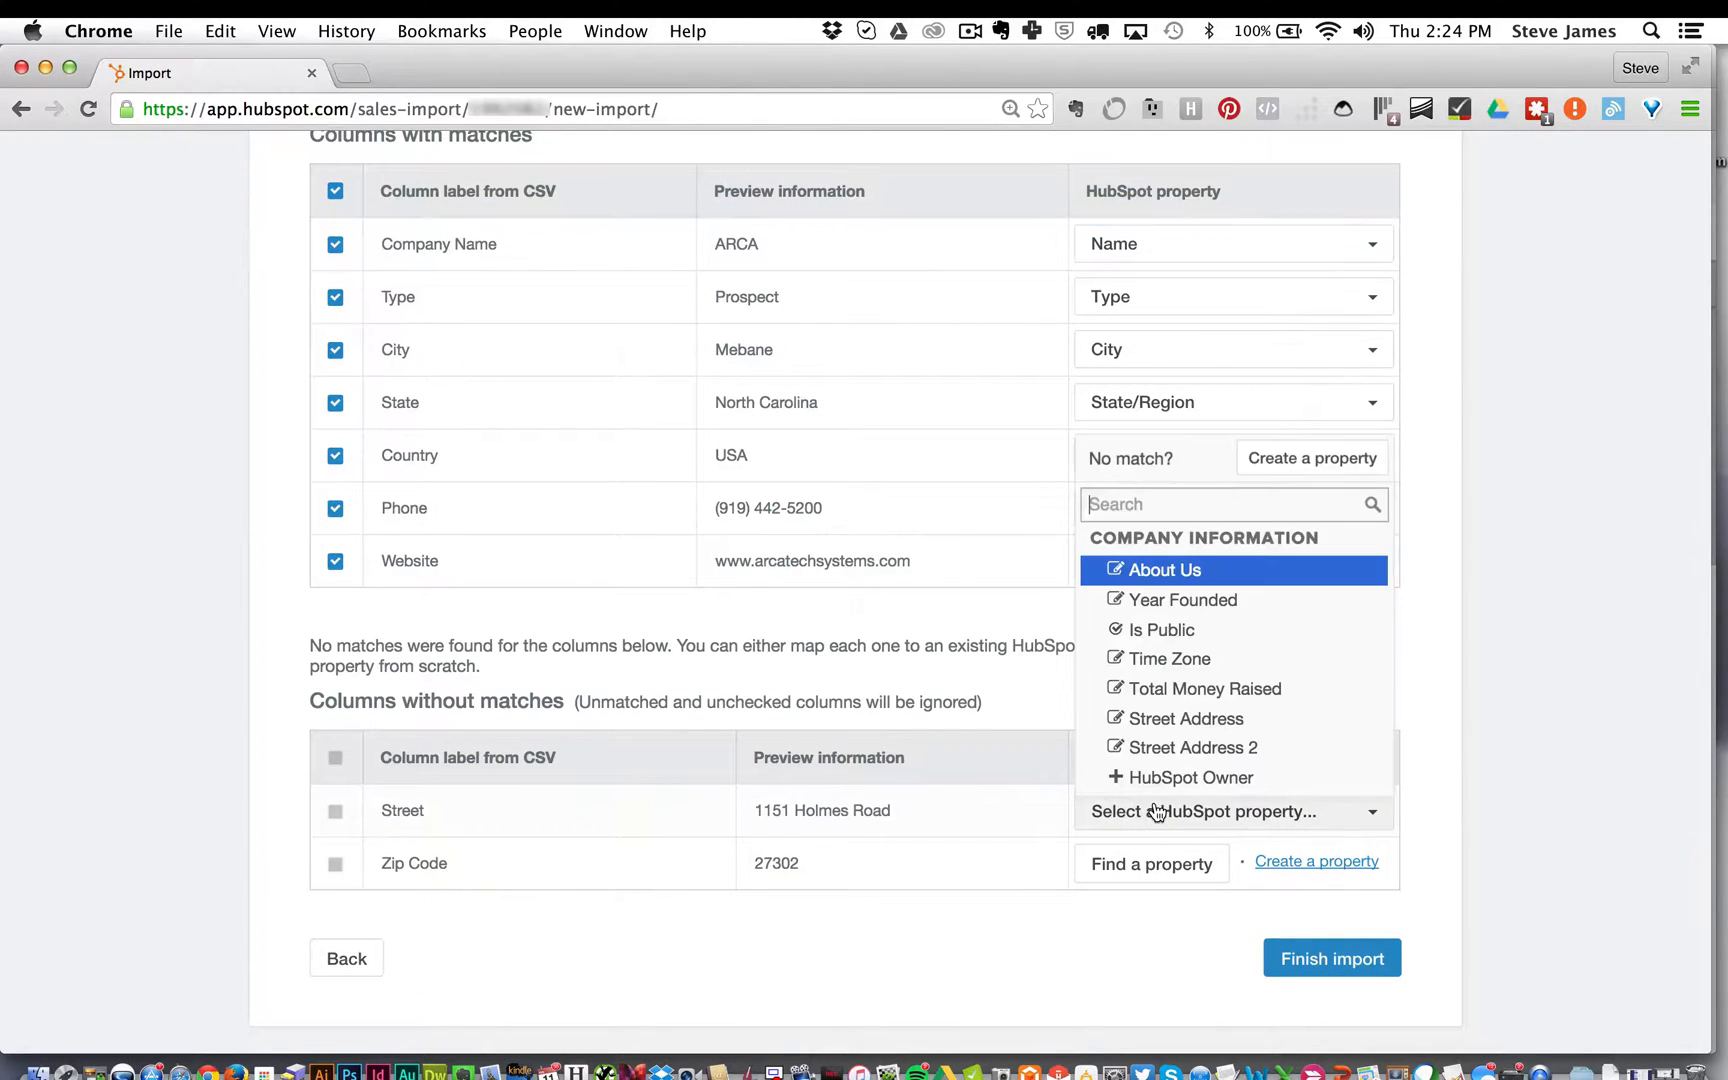
type("stre")
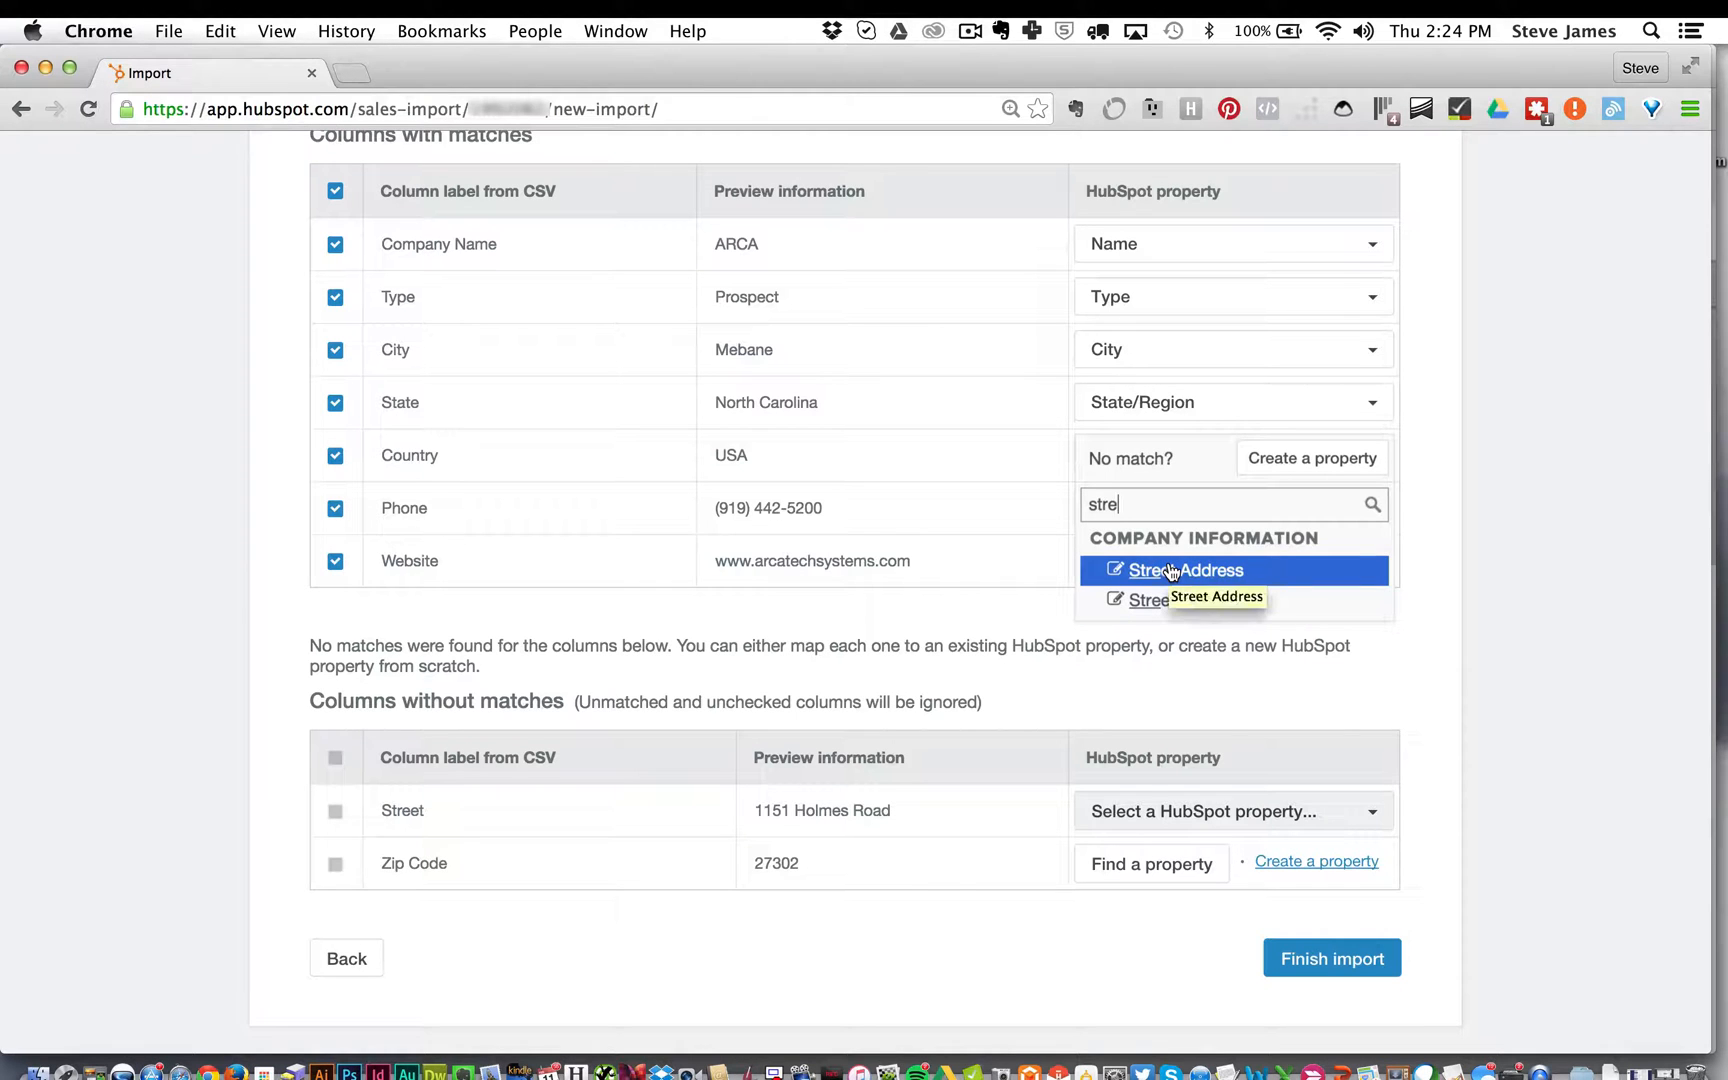
left_click(1185, 570)
type("pos")
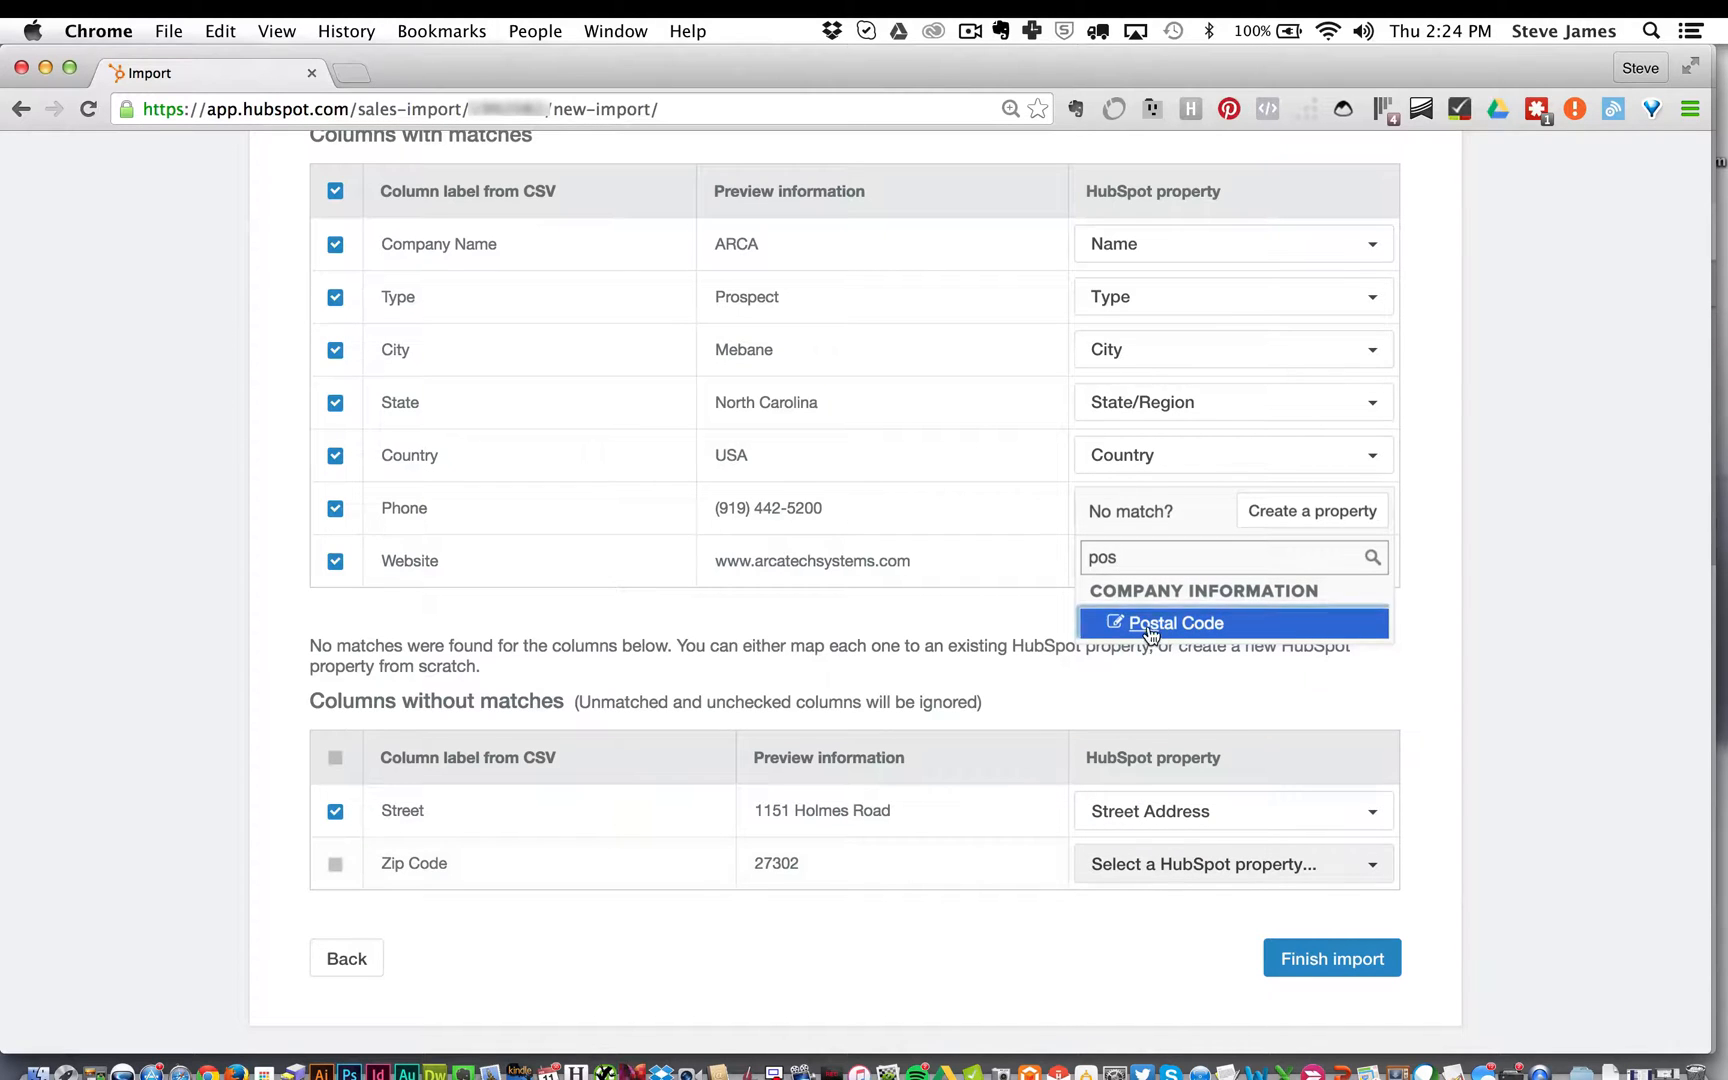
left_click(1175, 623)
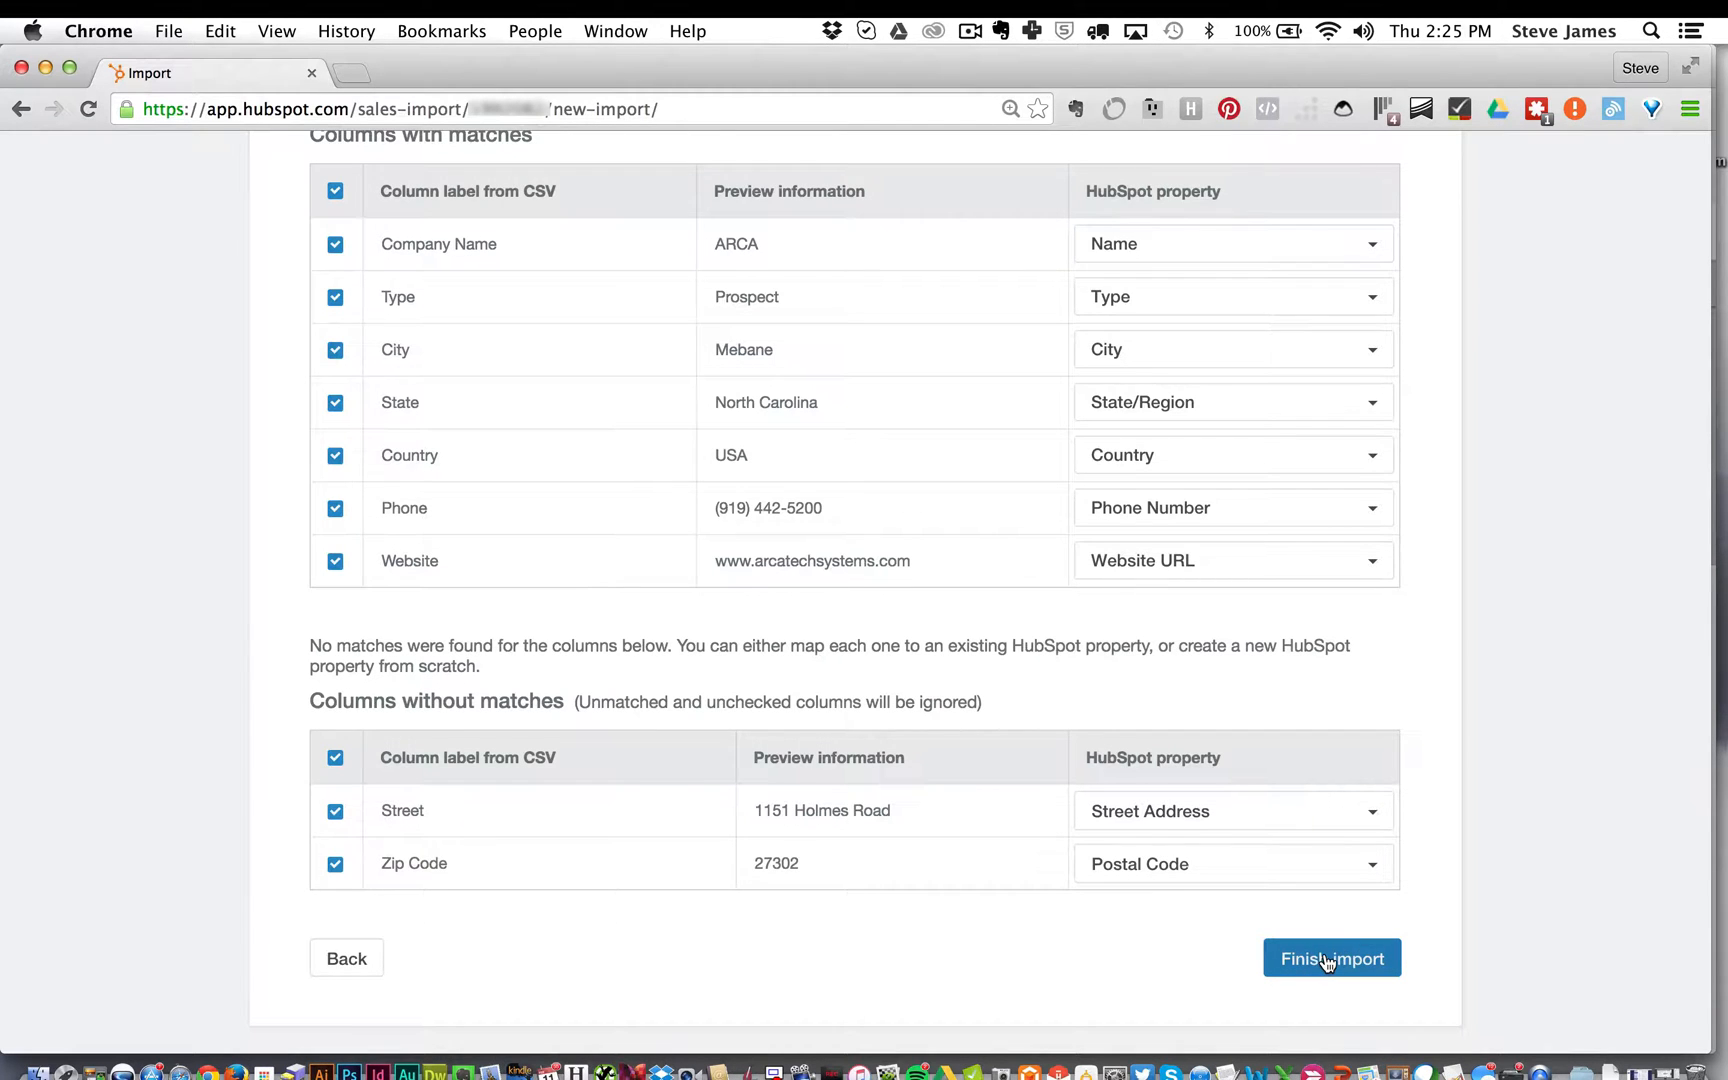
Submit the Salesforce Accounts.csv import and go to the Companies list
left_click(1331, 958)
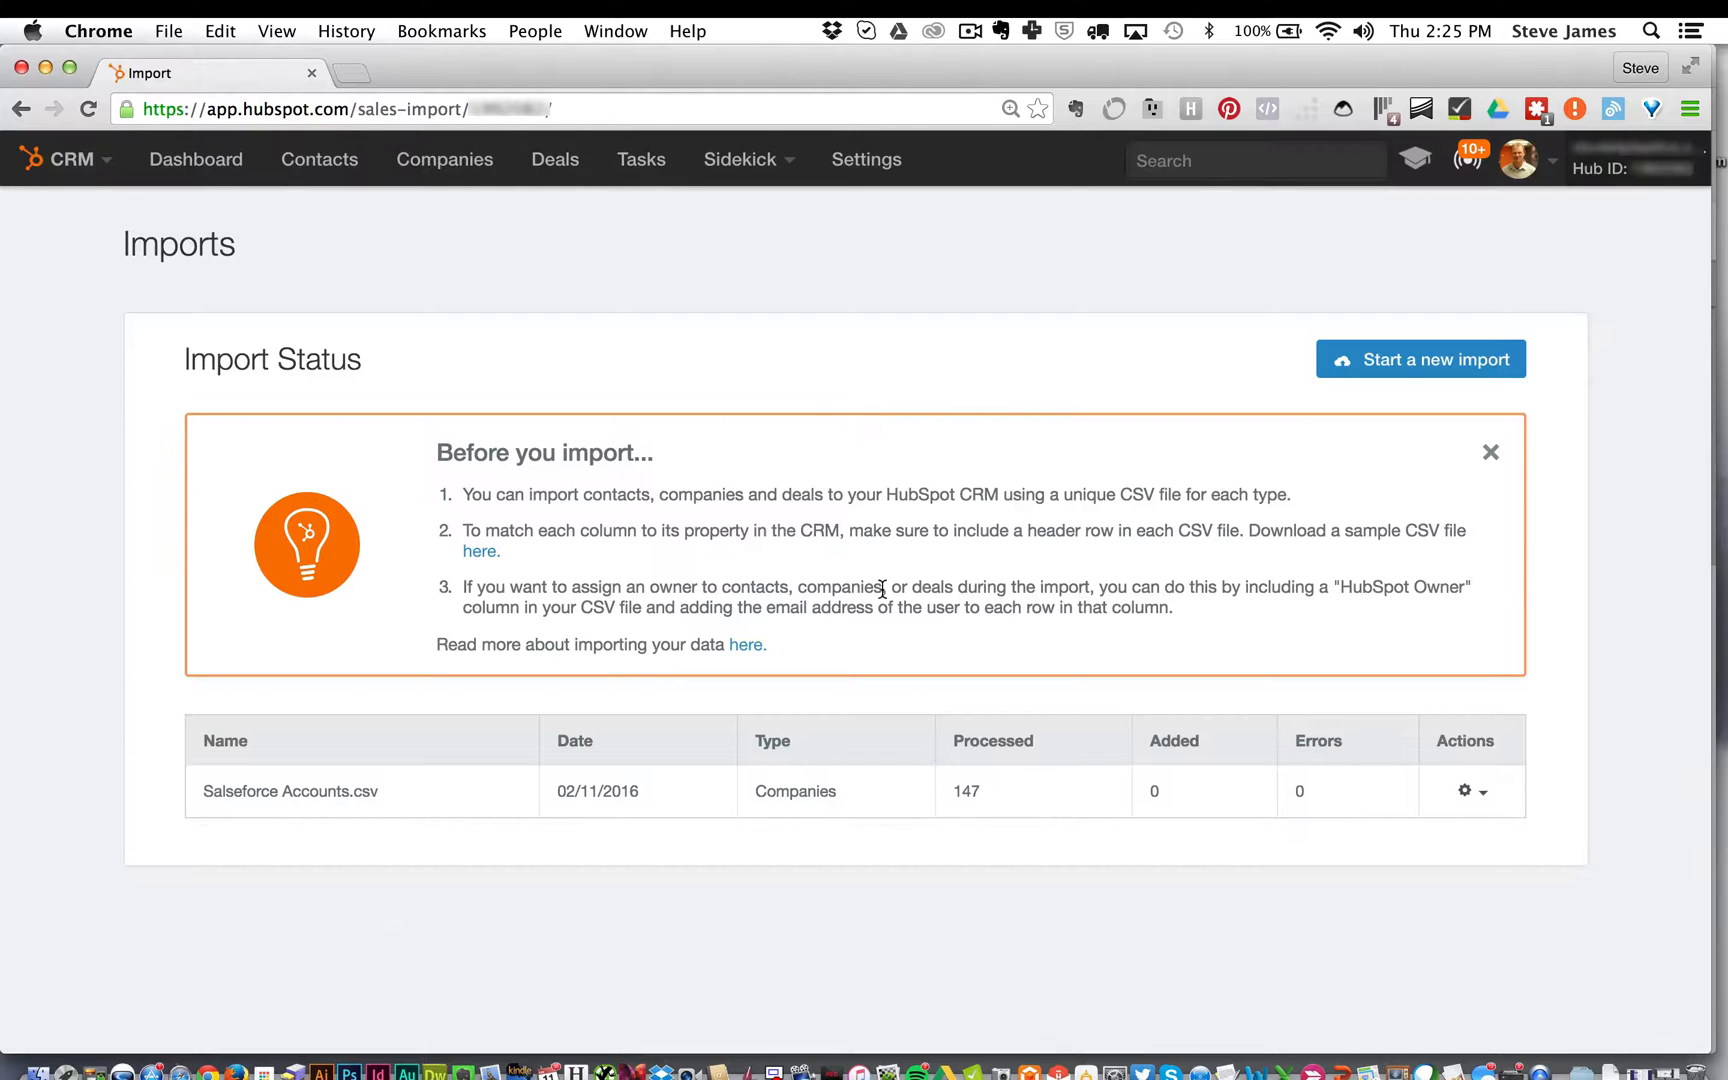
left_click(444, 159)
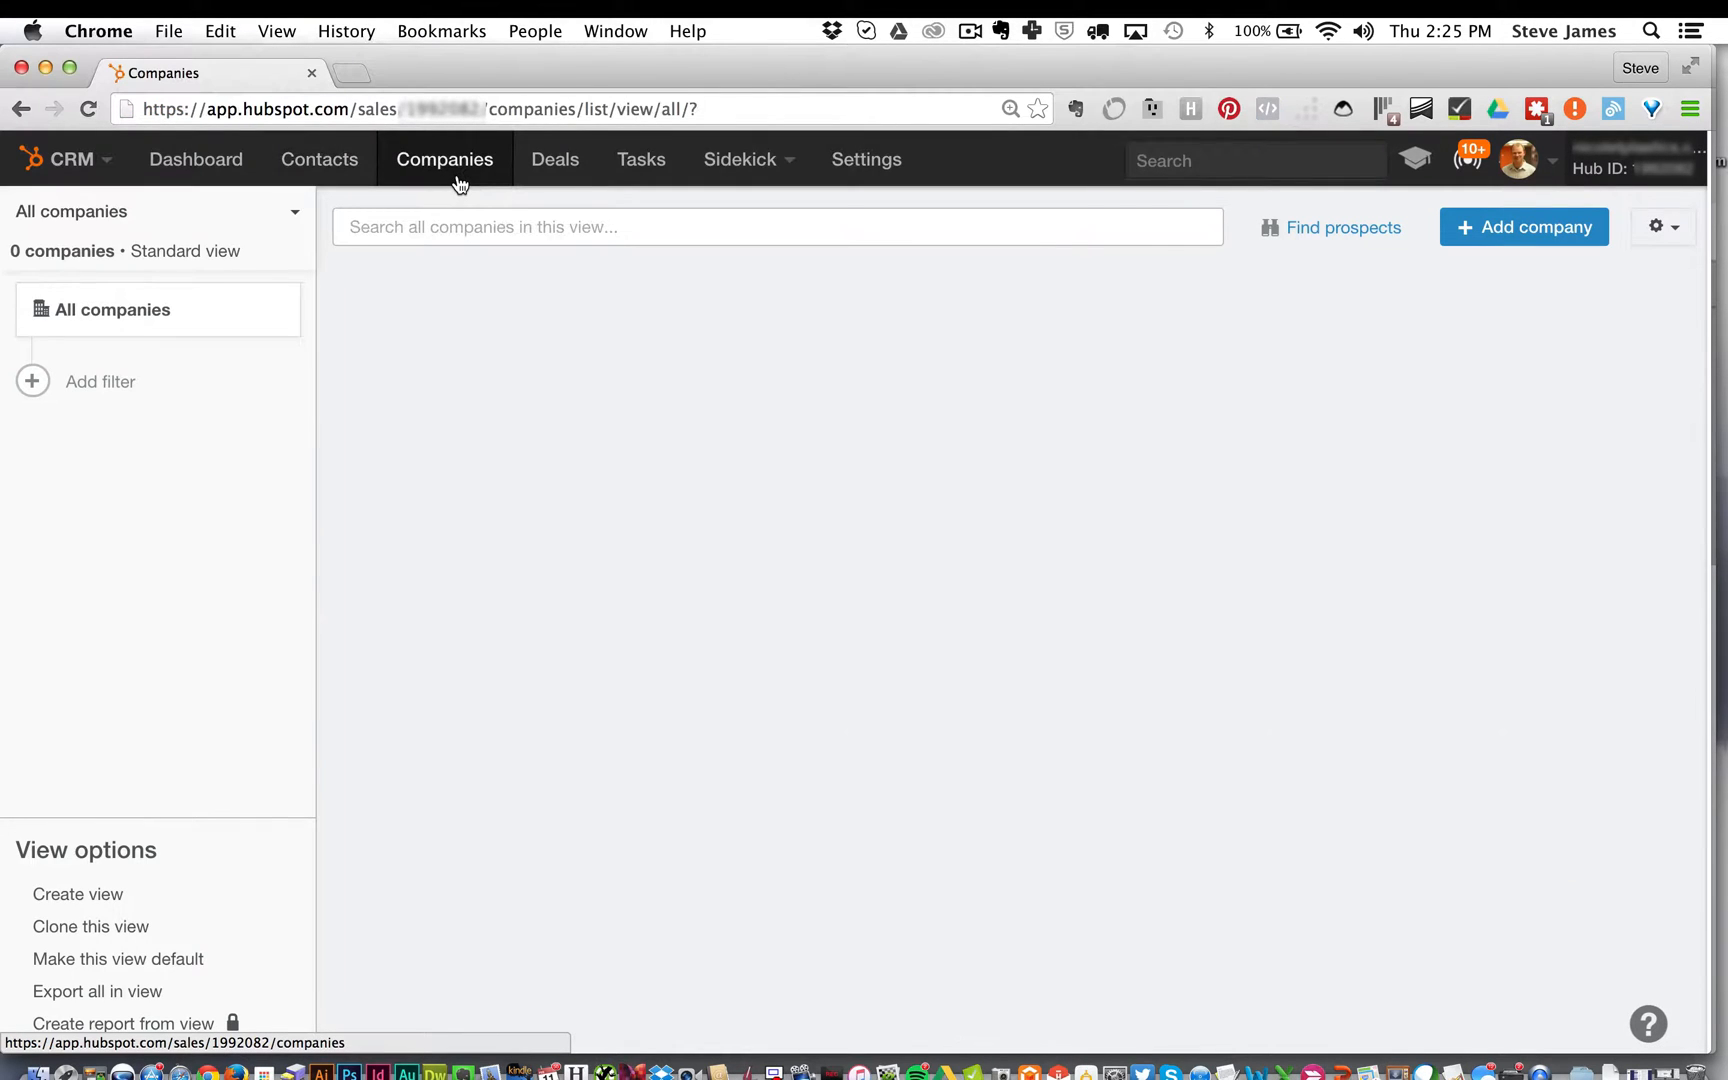
Add a Type is any of 'Prospect' filter, narrowing the 137 companies to 10
left_click(444, 159)
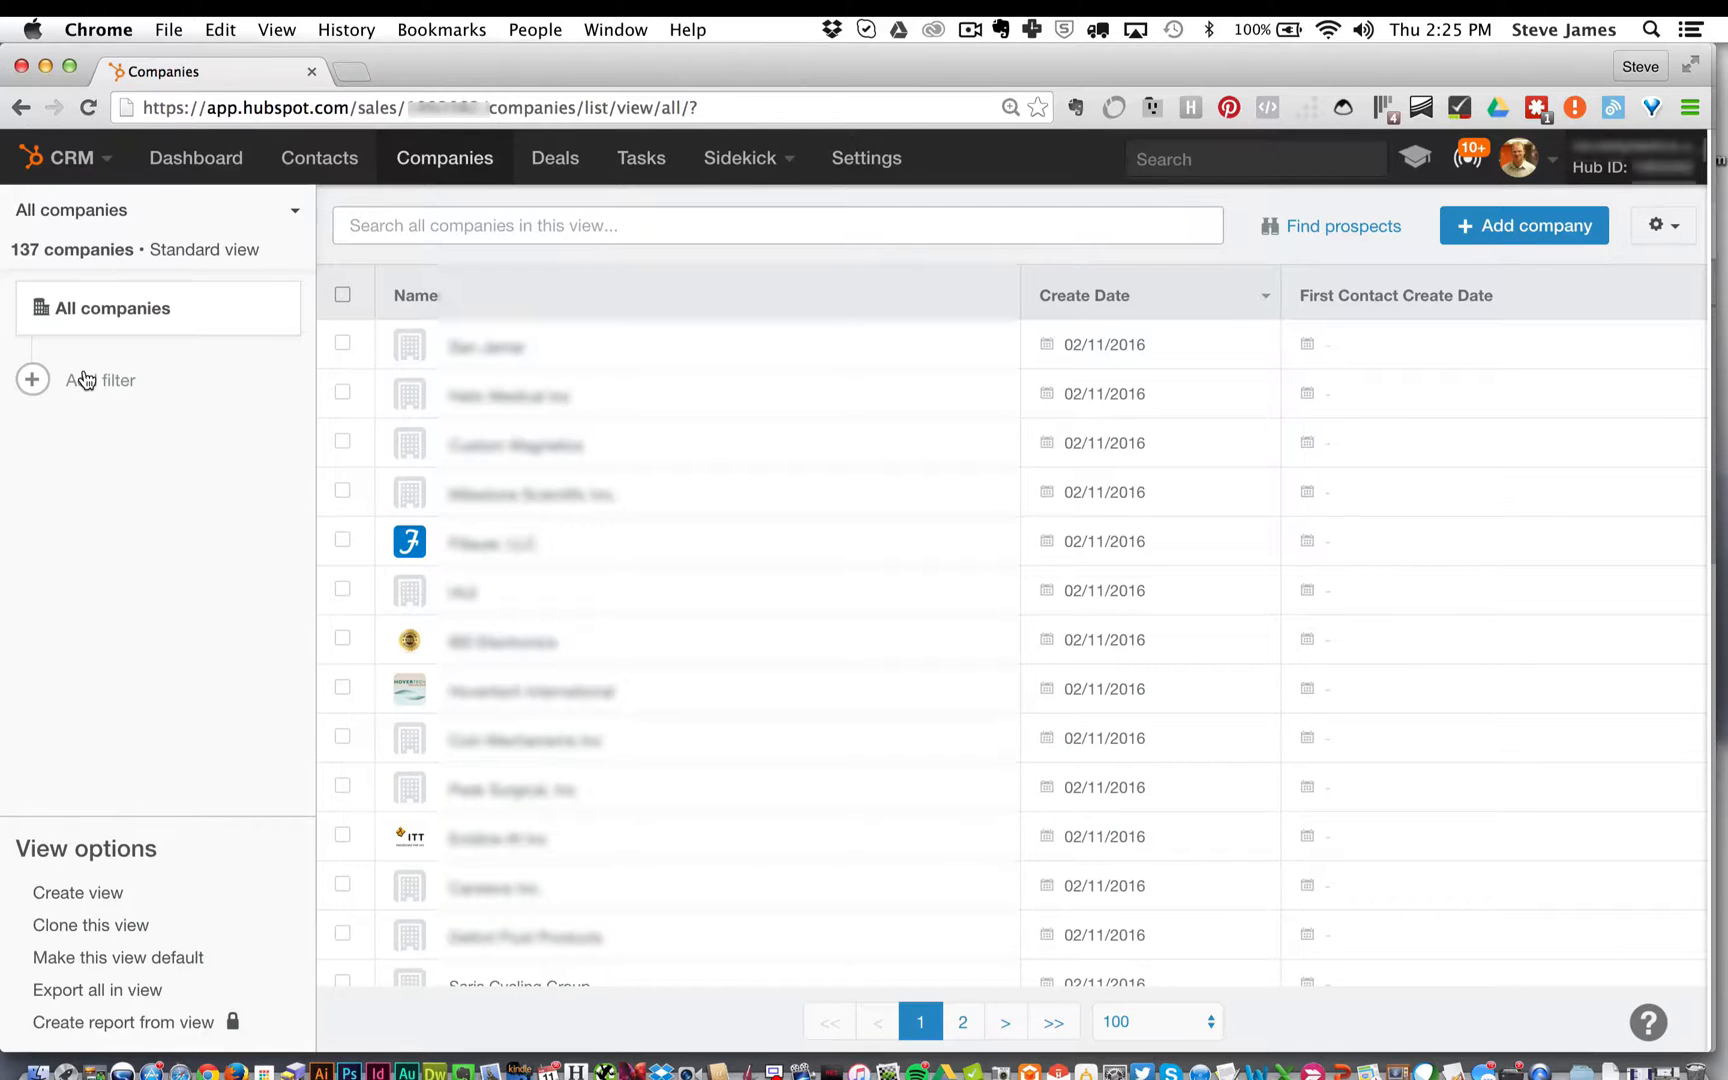
left_click(101, 379)
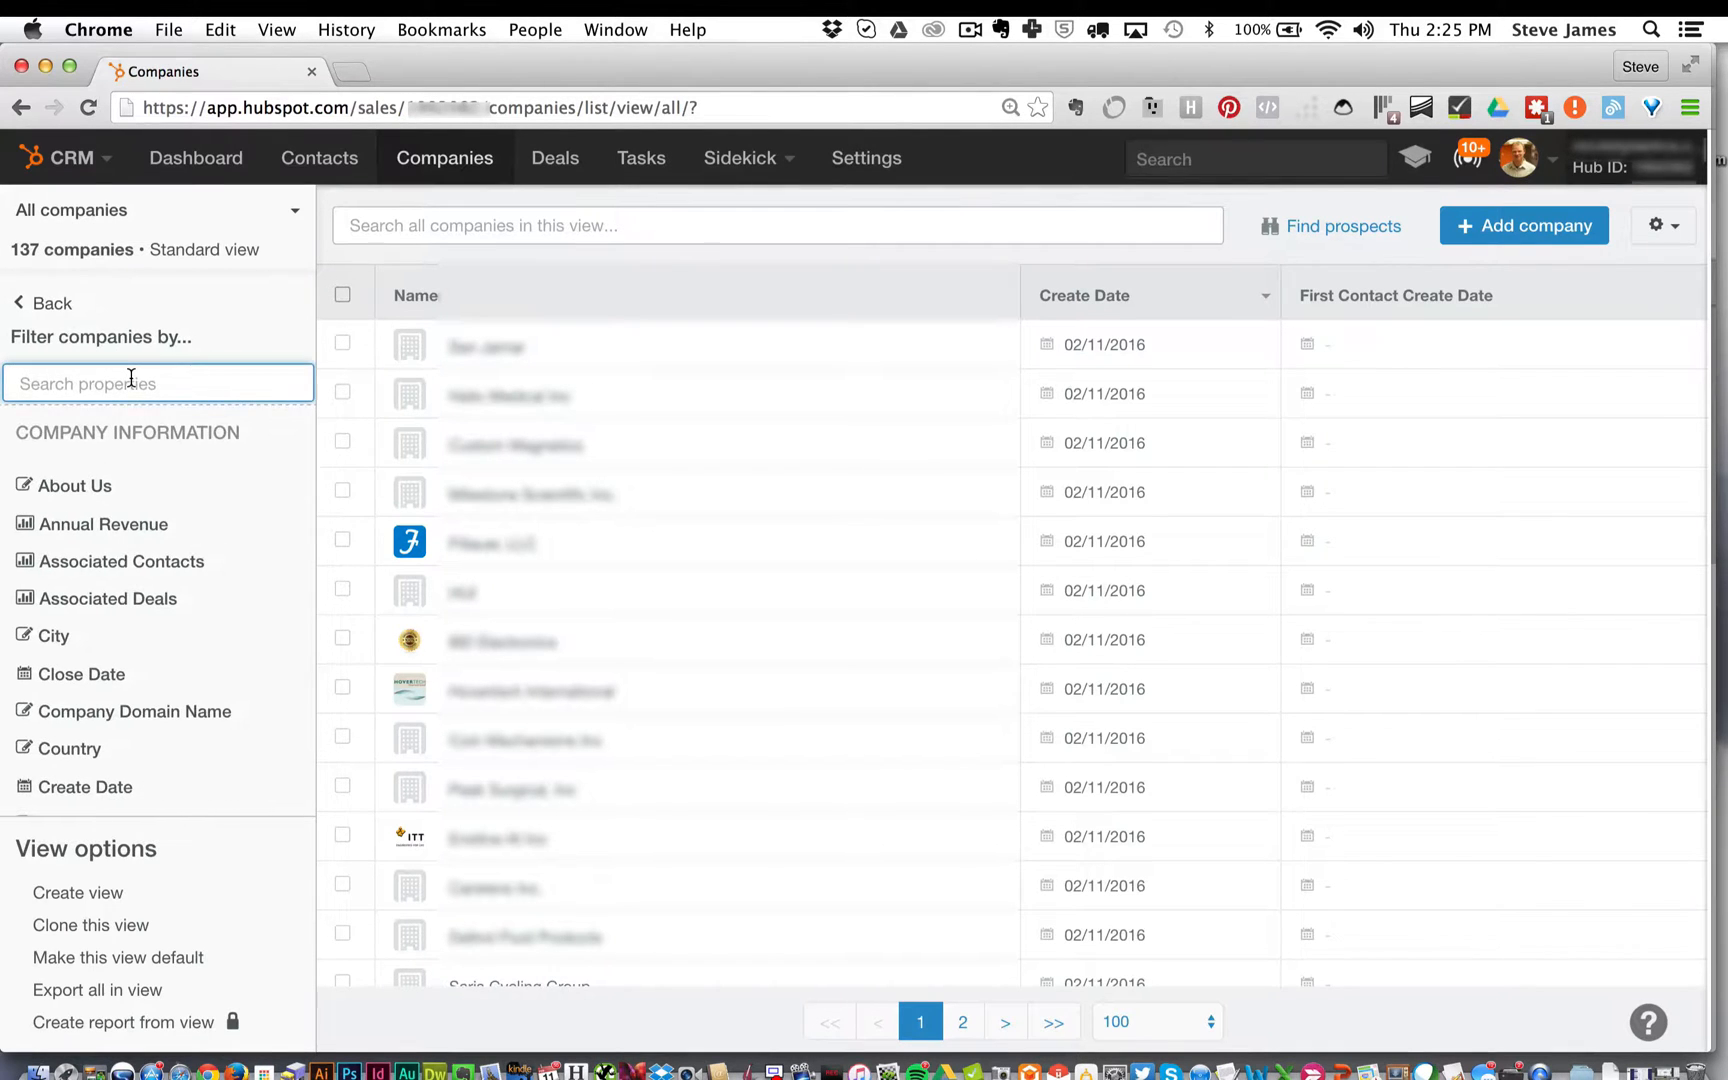
type("type")
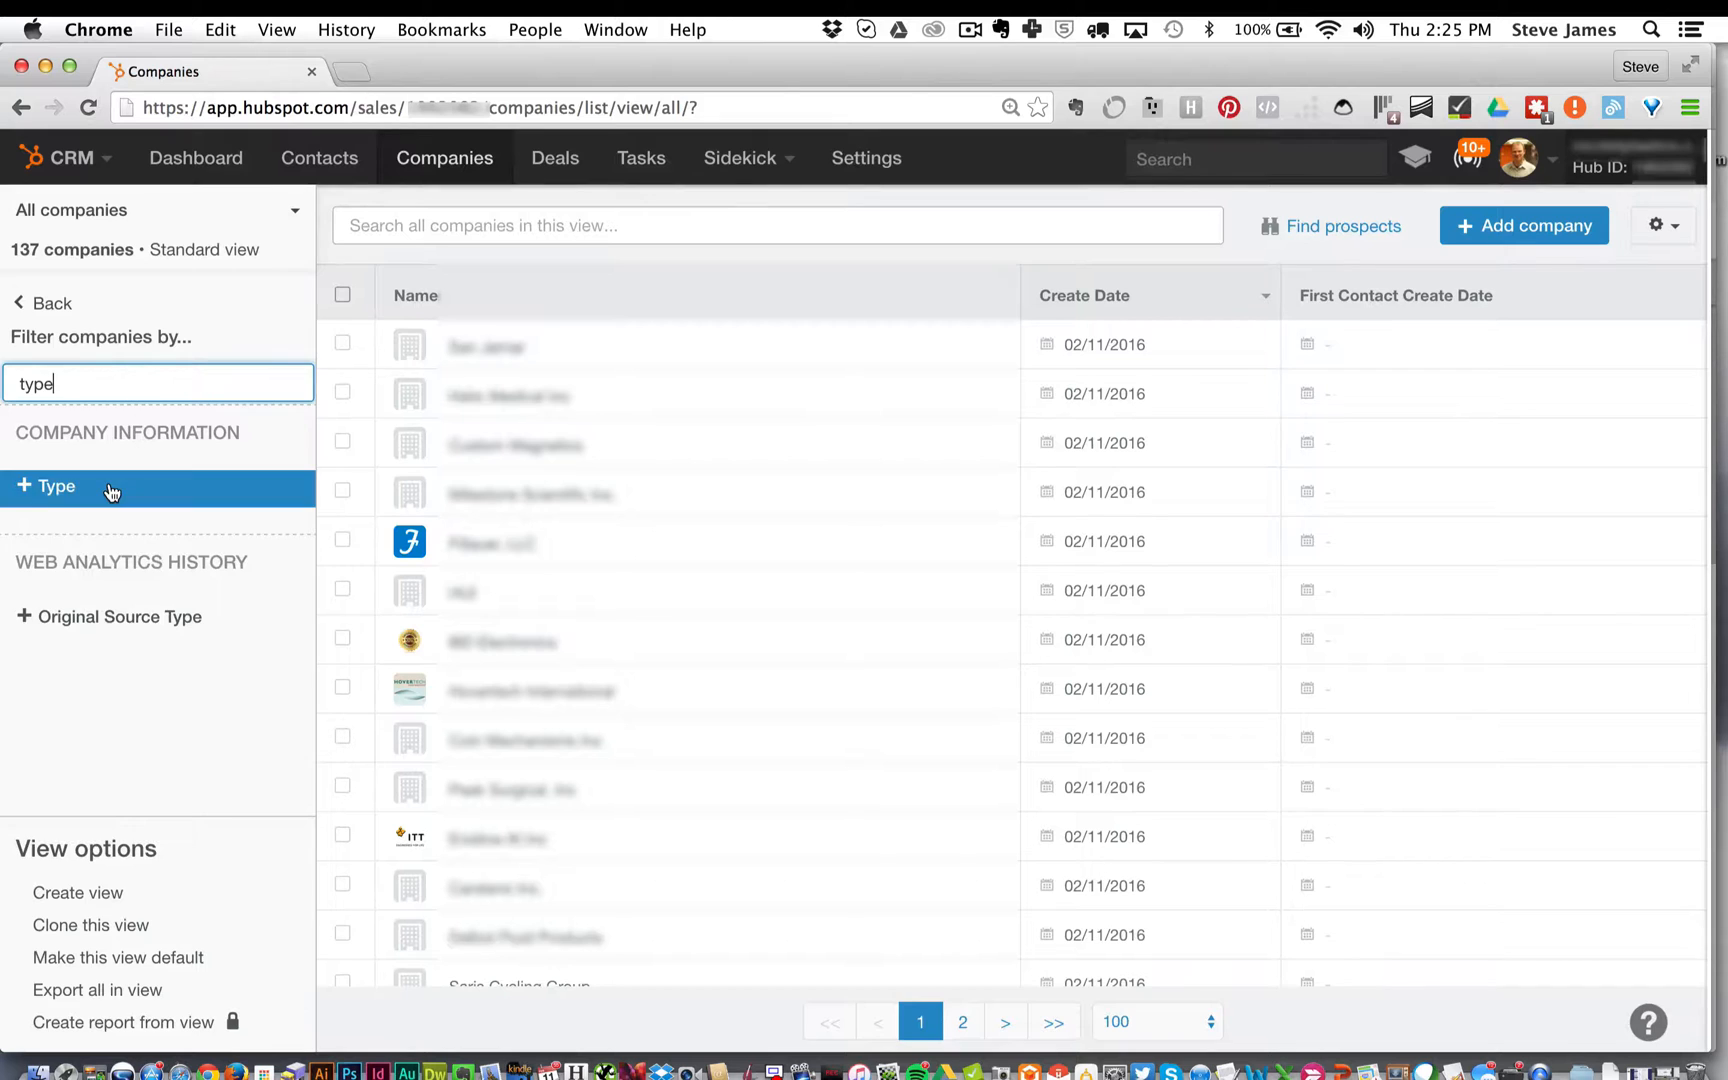
left_click(53, 486)
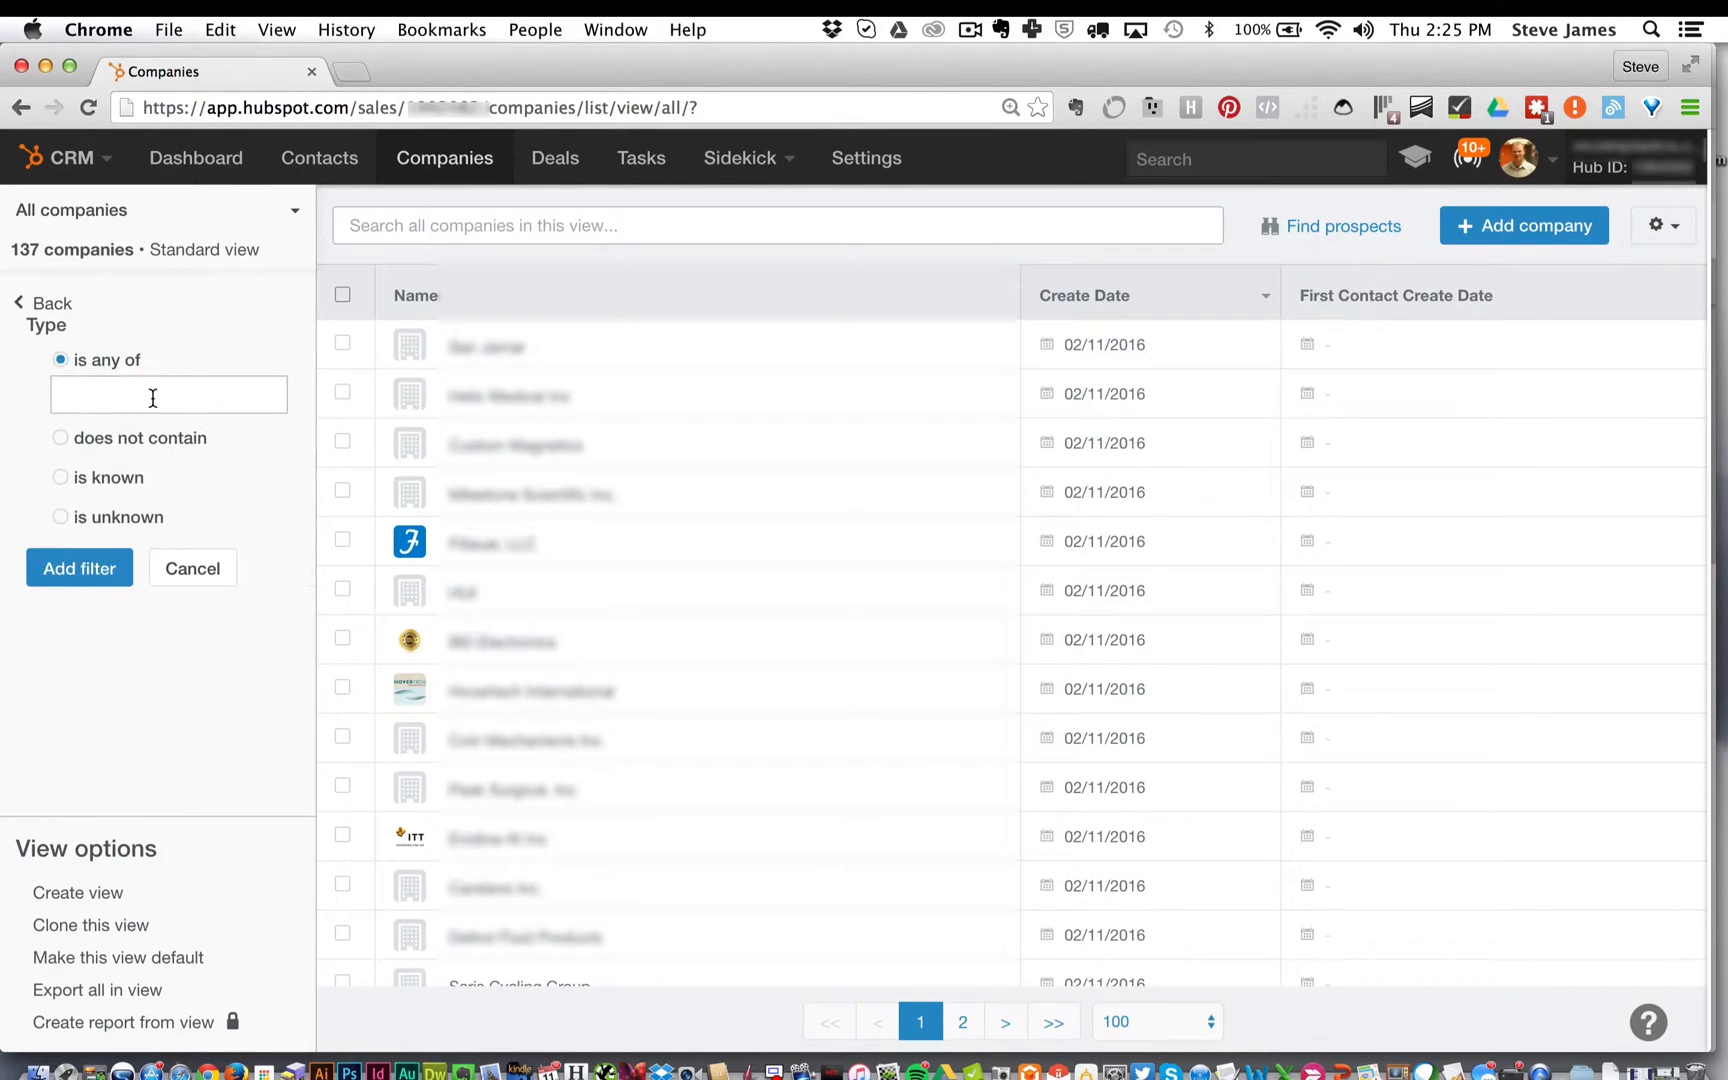
left_click(169, 395)
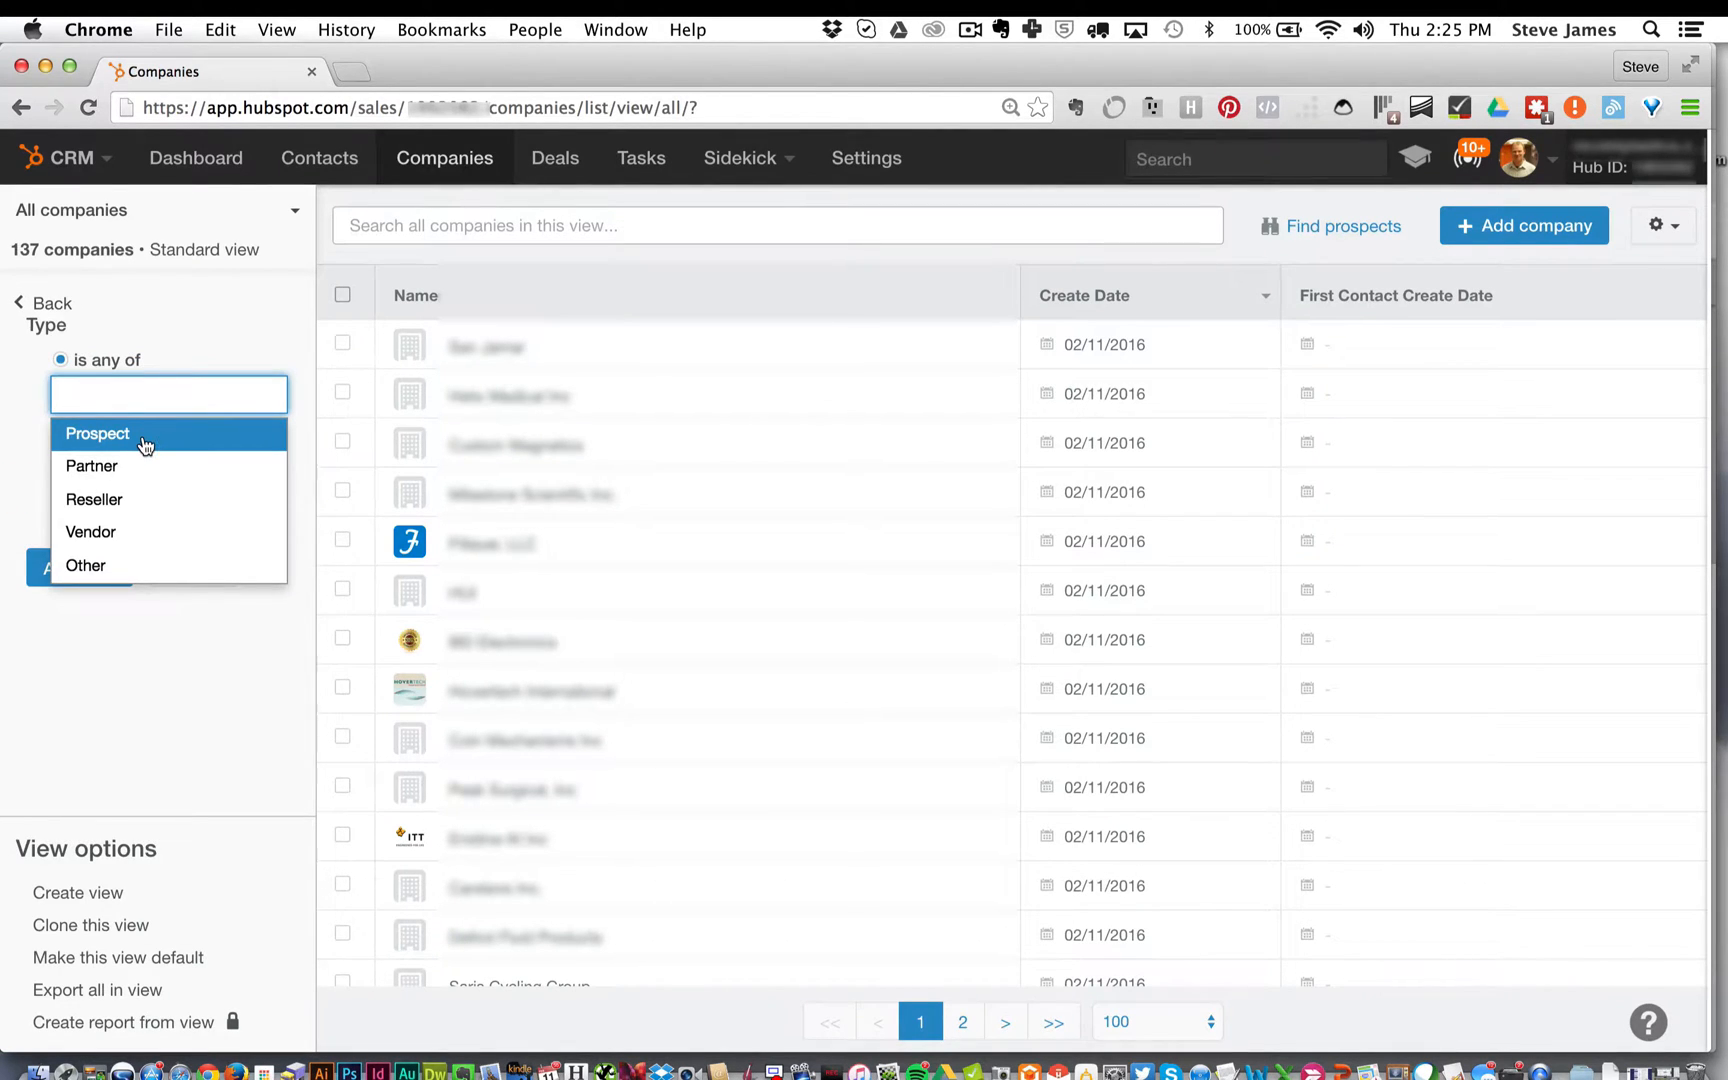
left_click(97, 433)
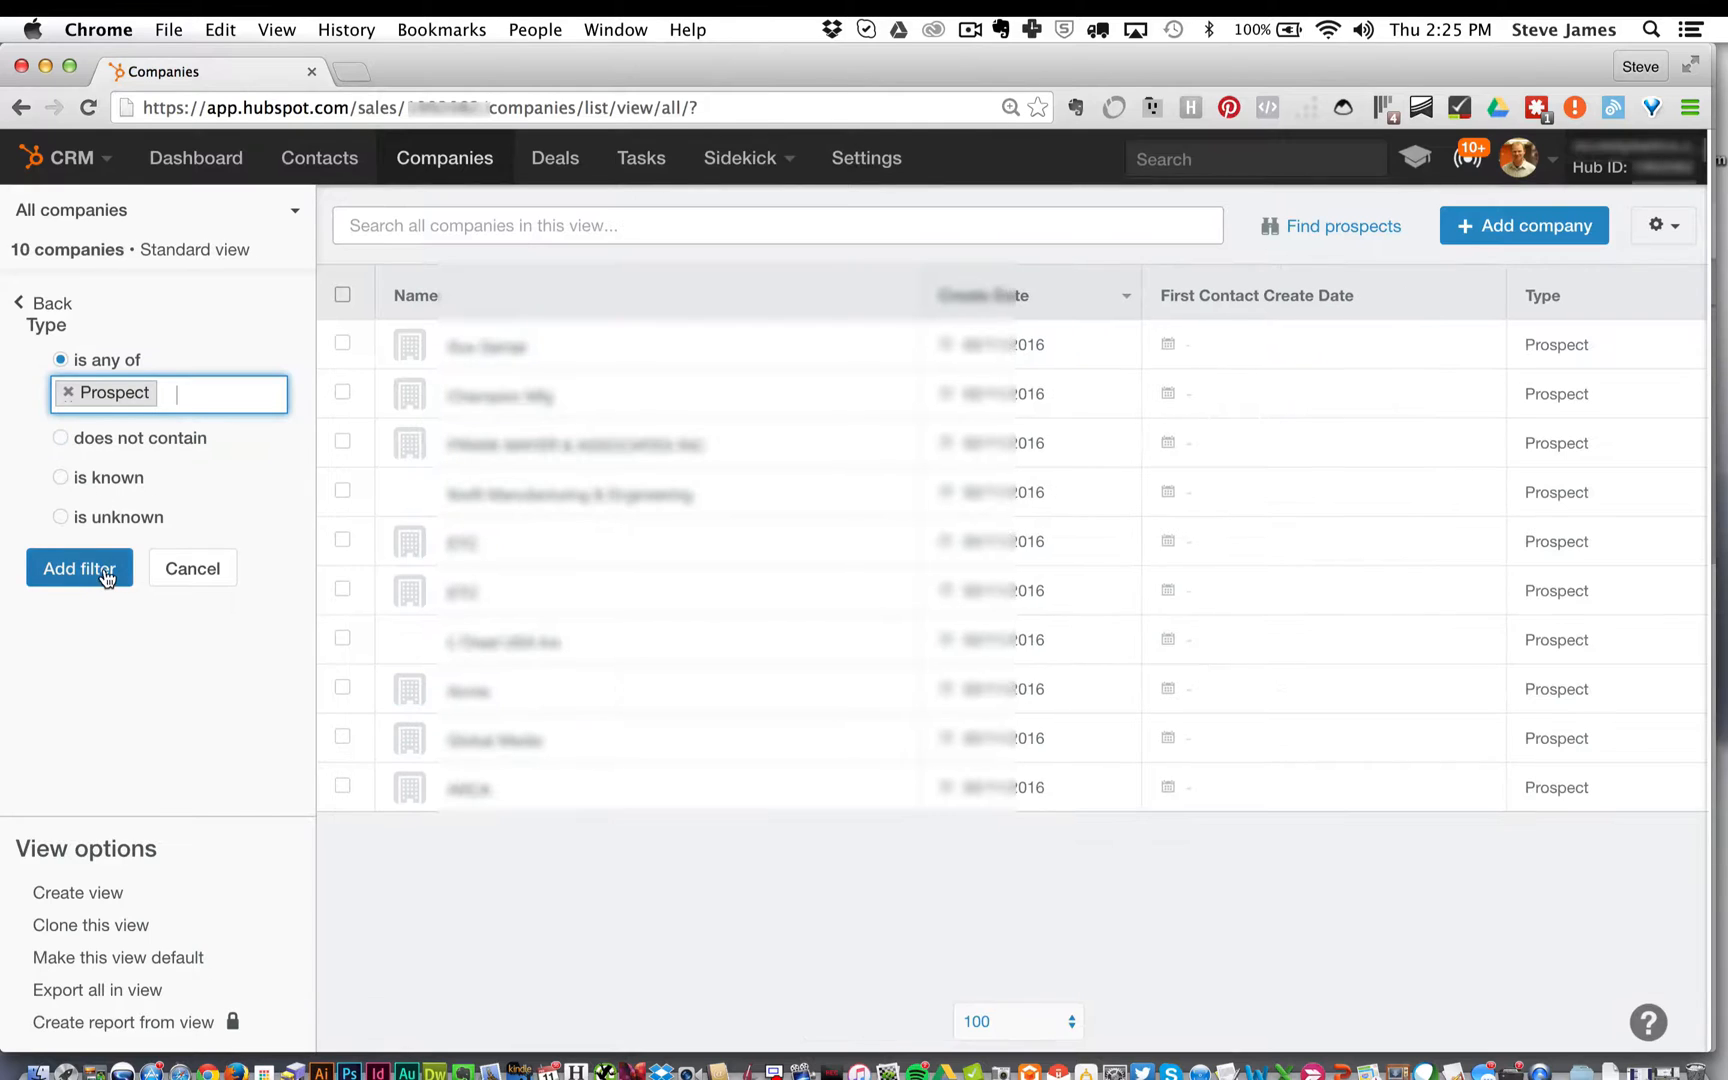
left_click(78, 568)
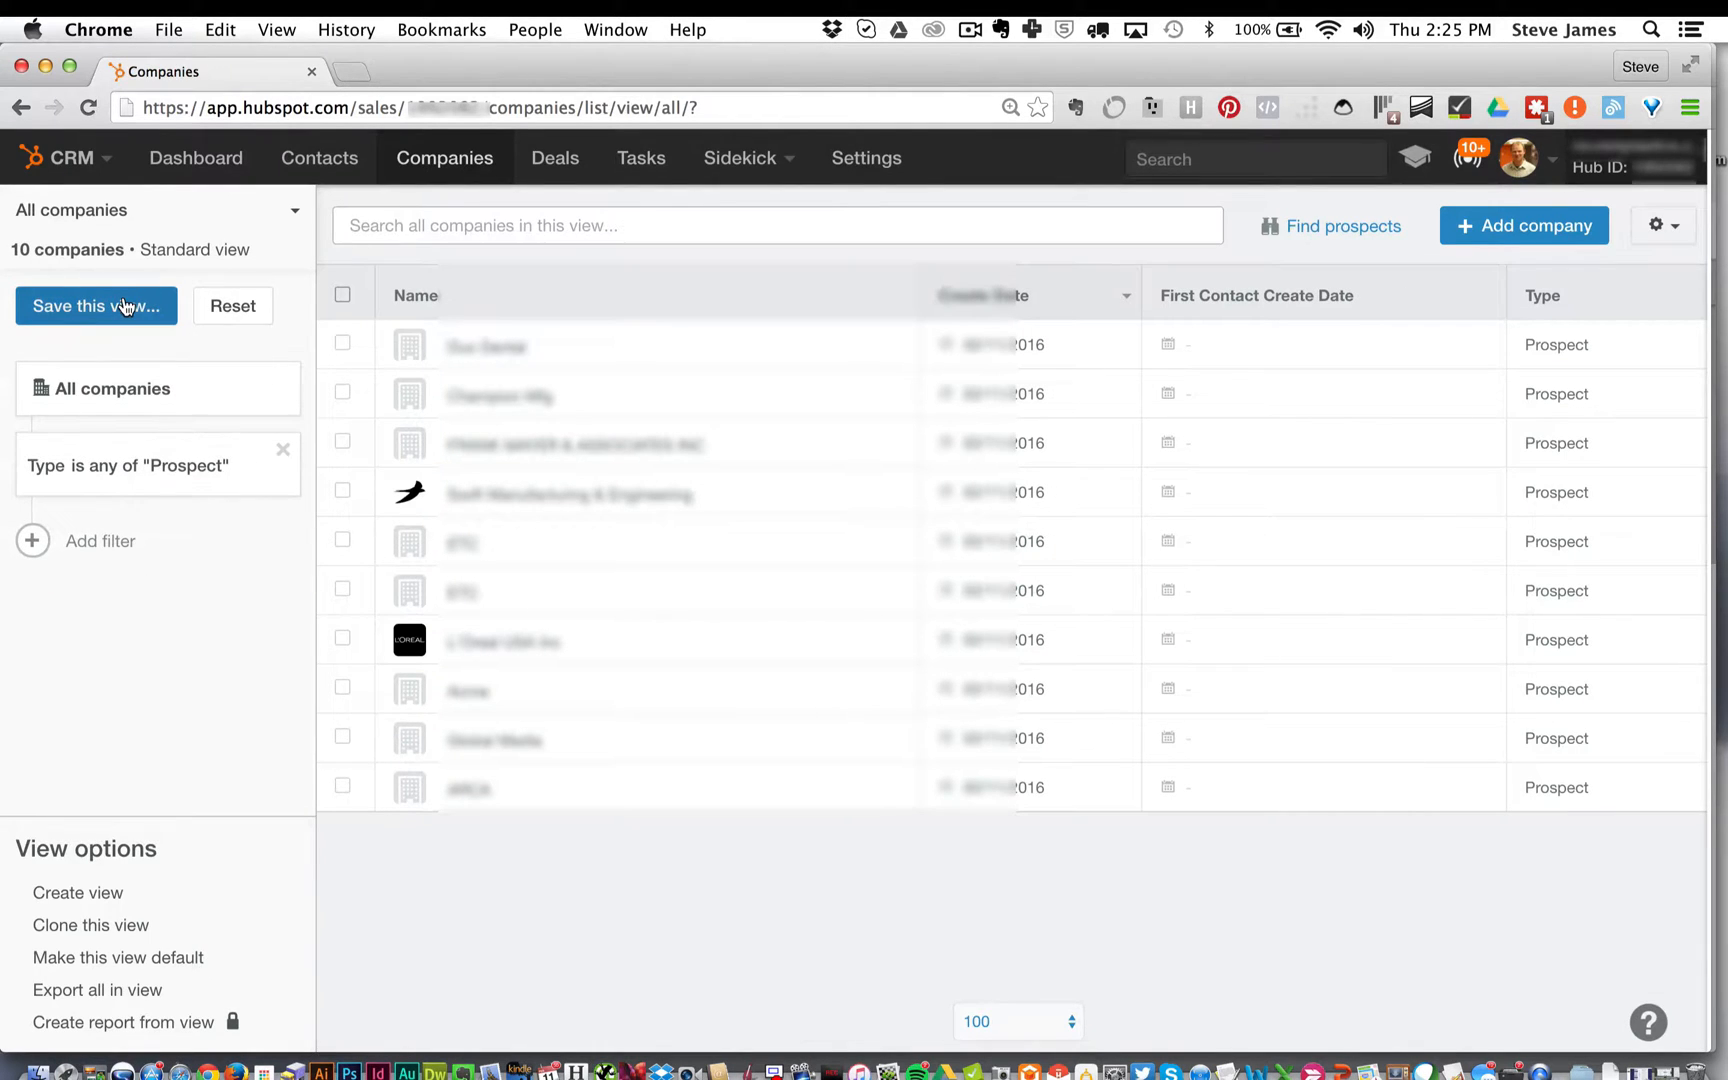
Save the filtered list as a shared view named 'Type - Prospect'
left_click(96, 305)
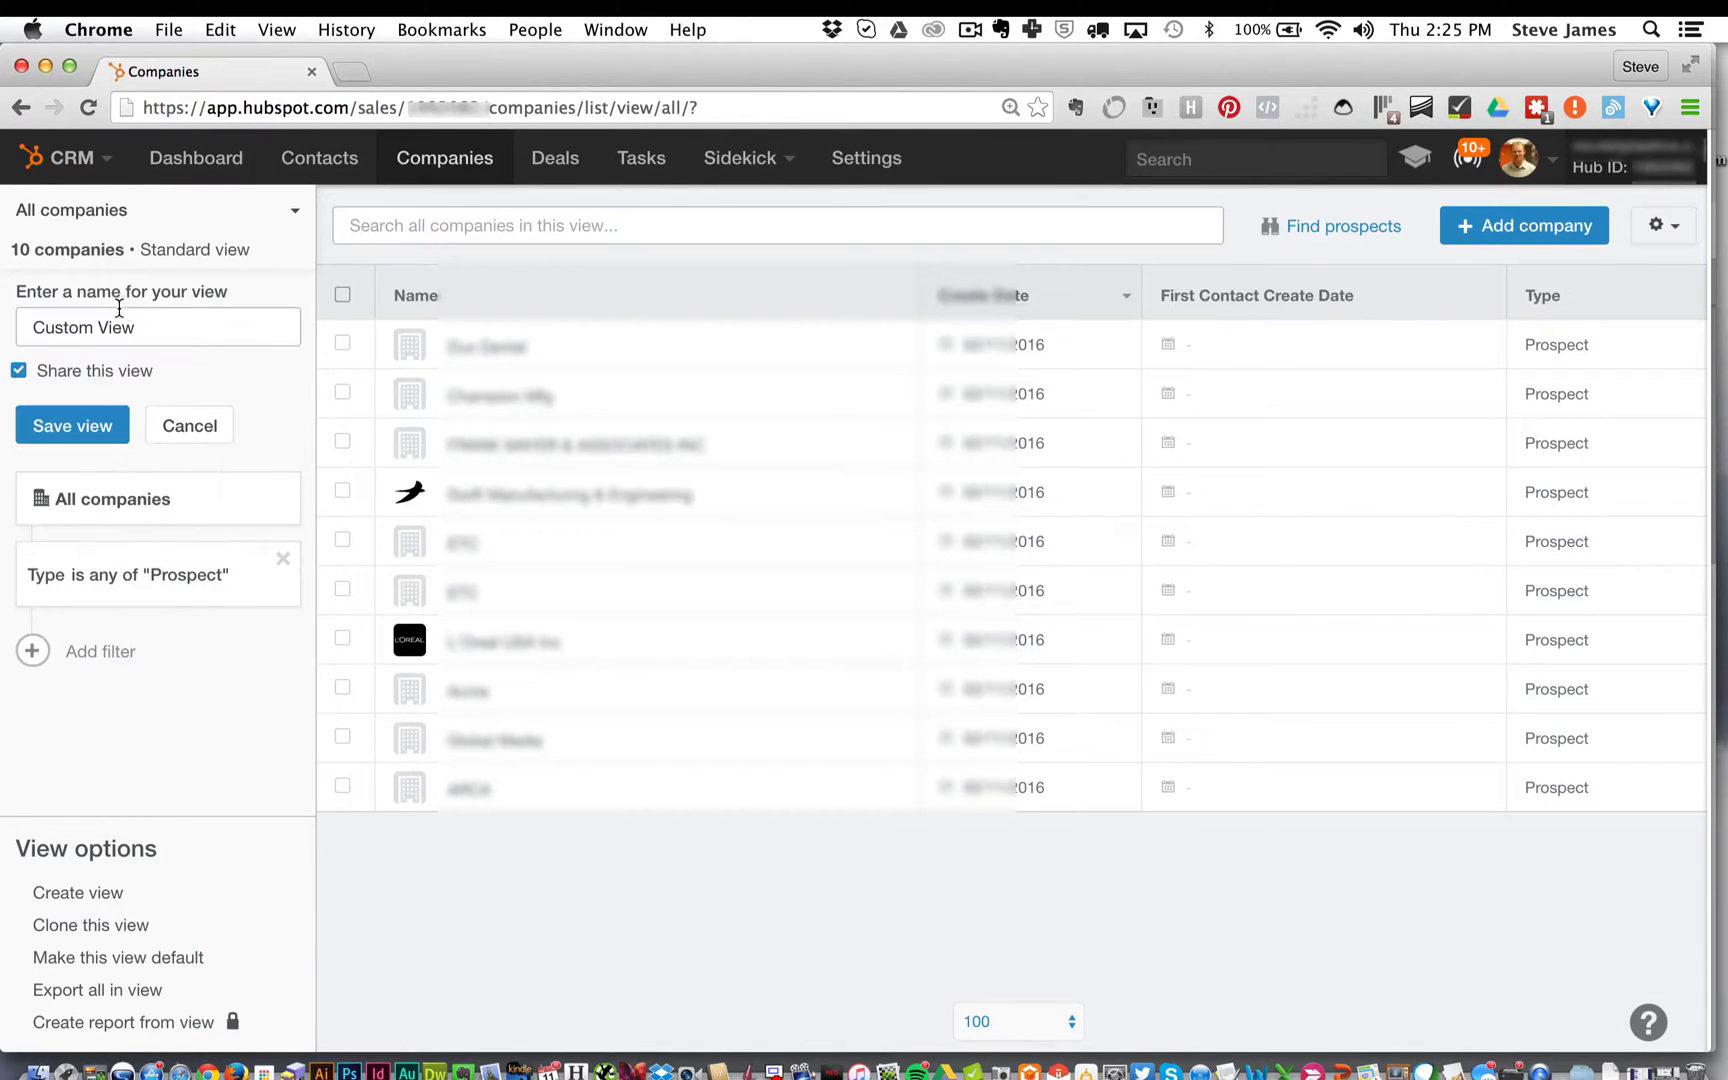
left_click(158, 327)
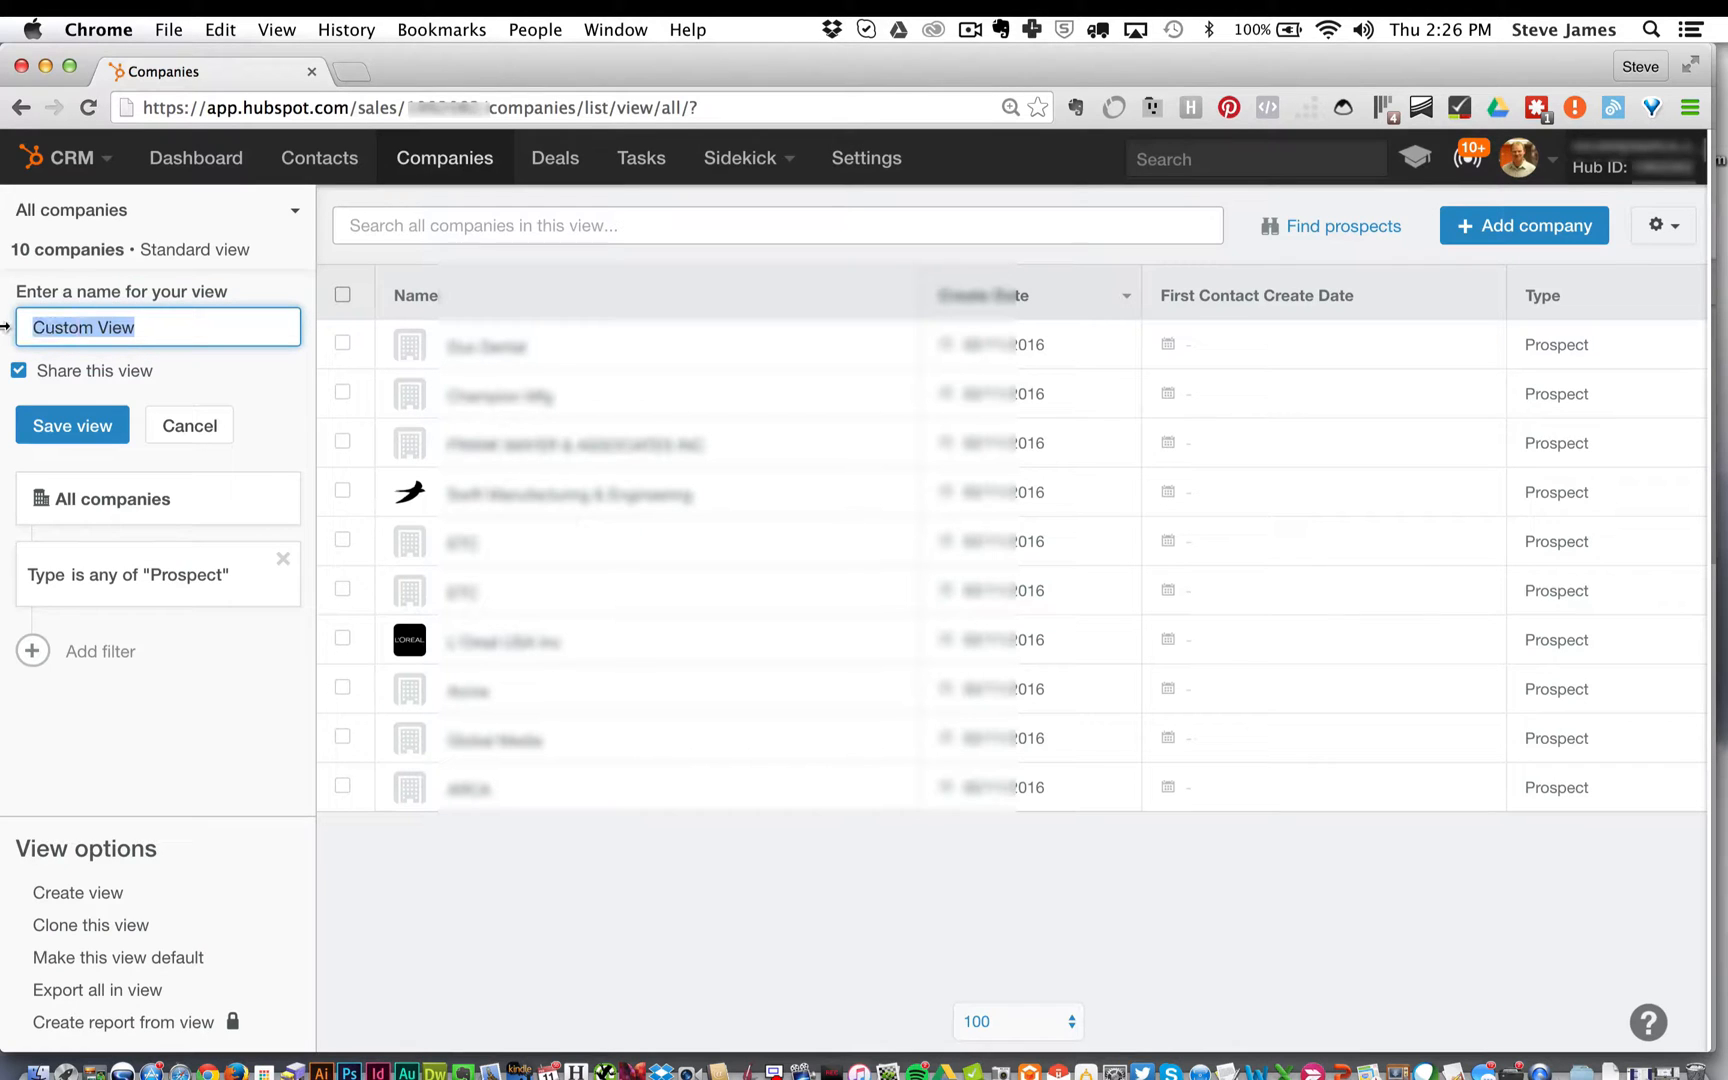
type("Type -")
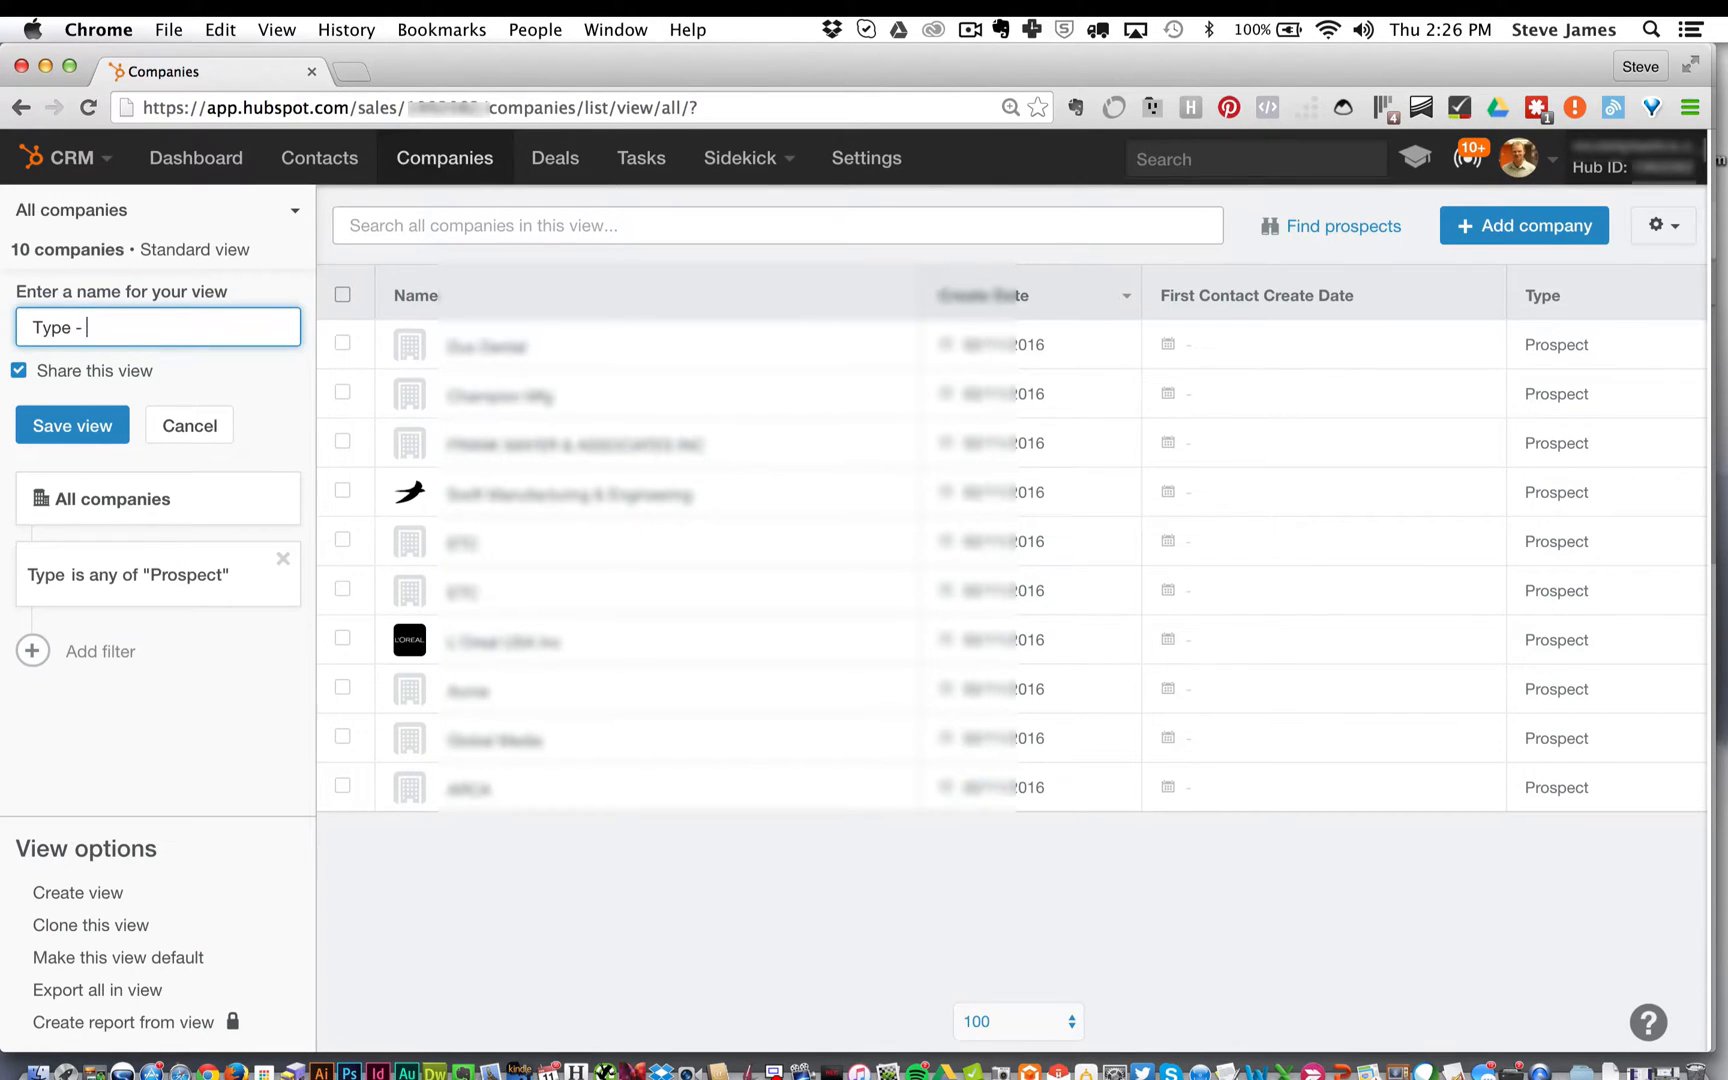
type("Por")
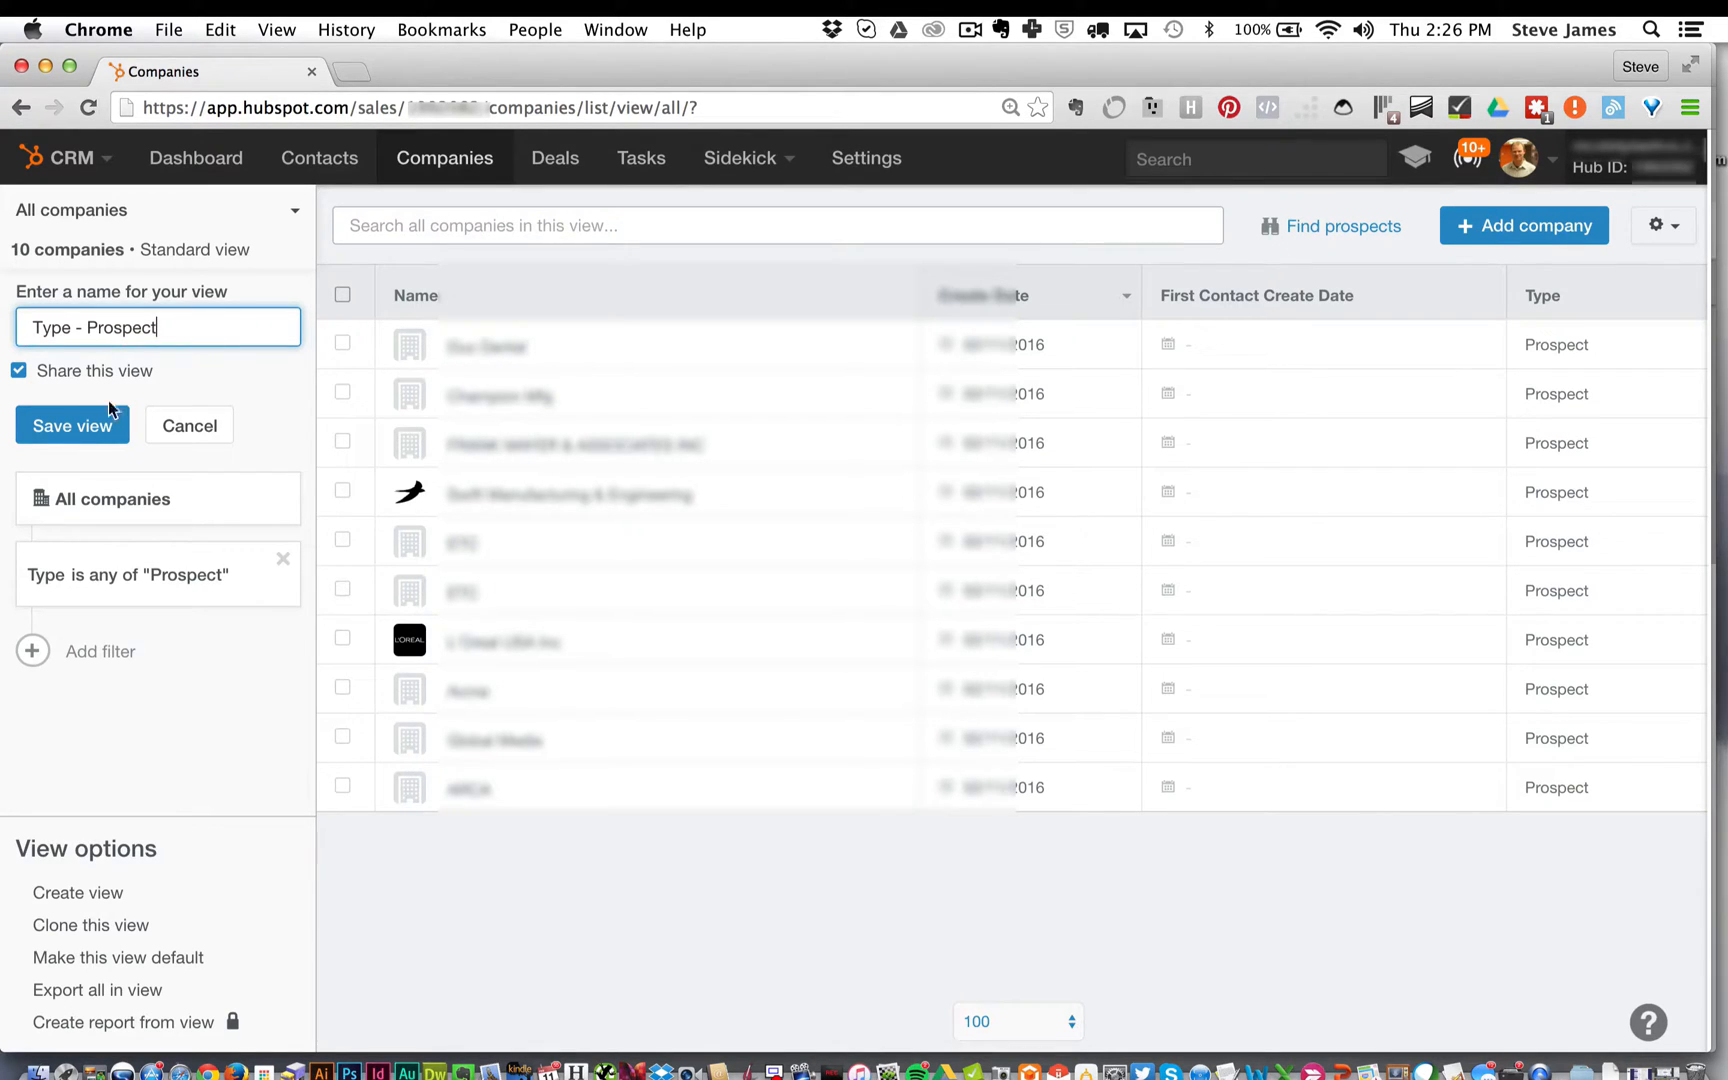
left_click(72, 425)
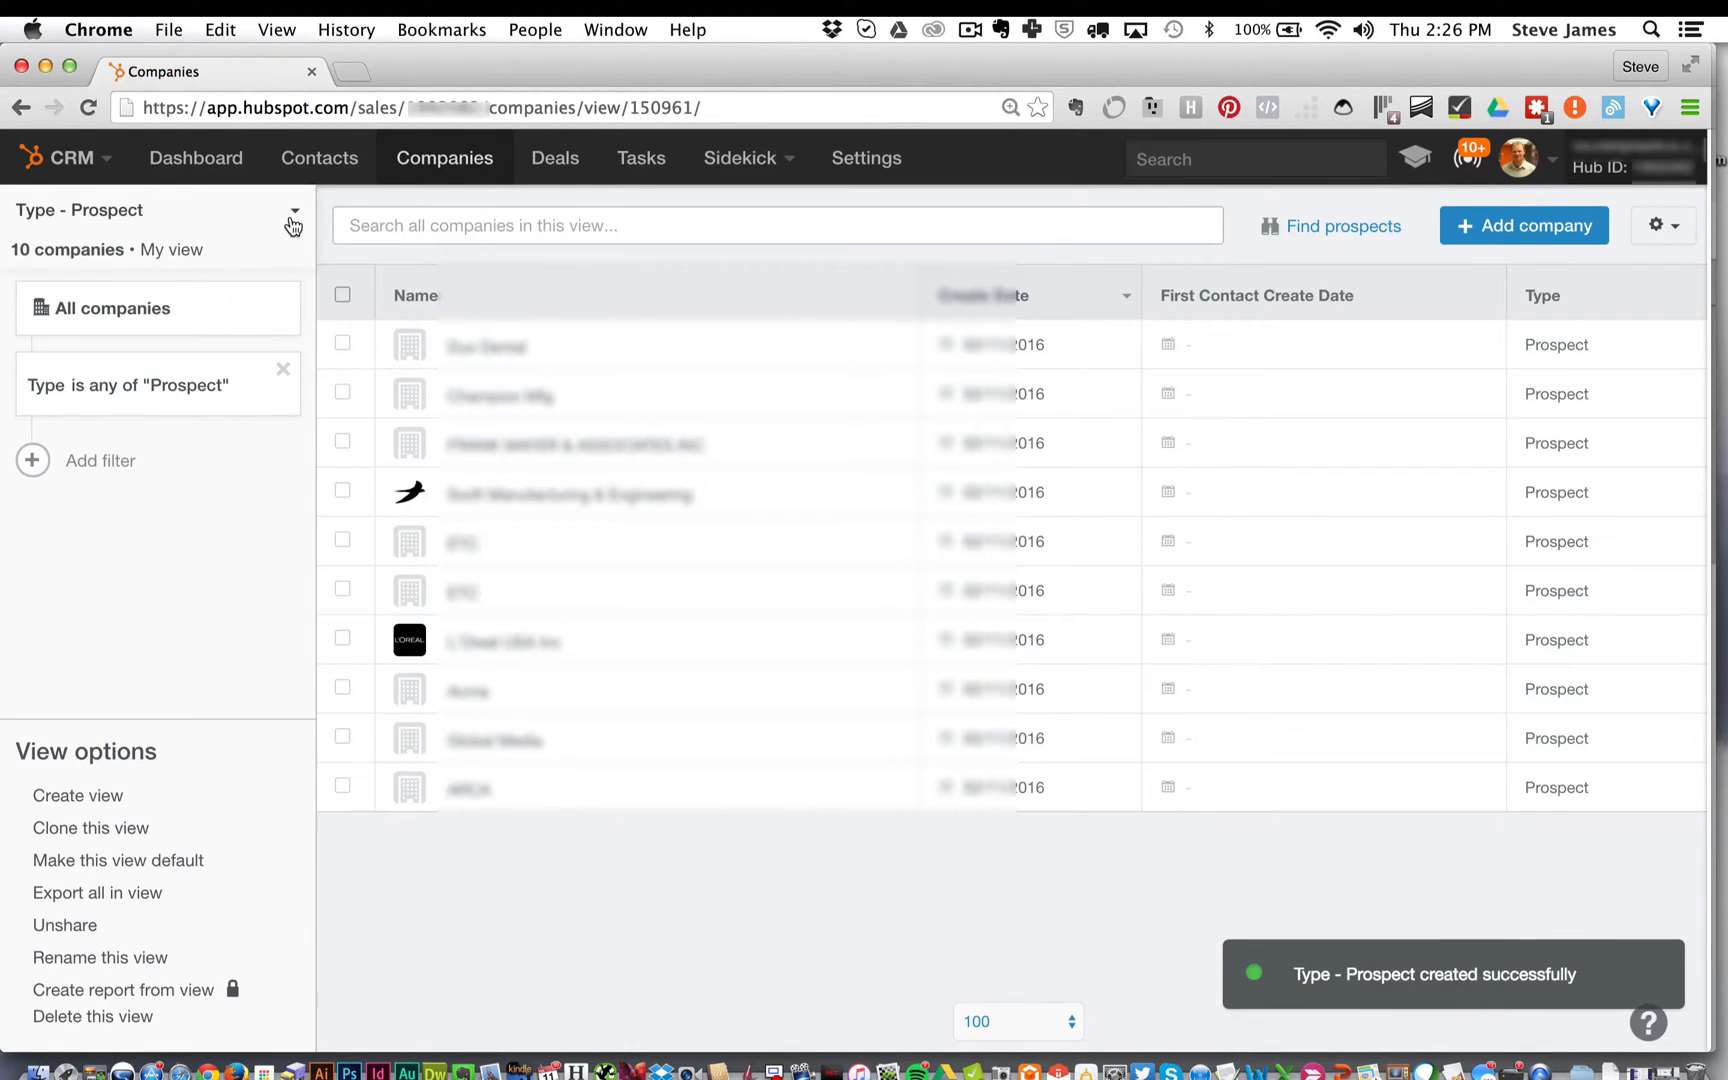
Switch to the My companies view, then back to All companies showing 154 companies
left_click(114, 307)
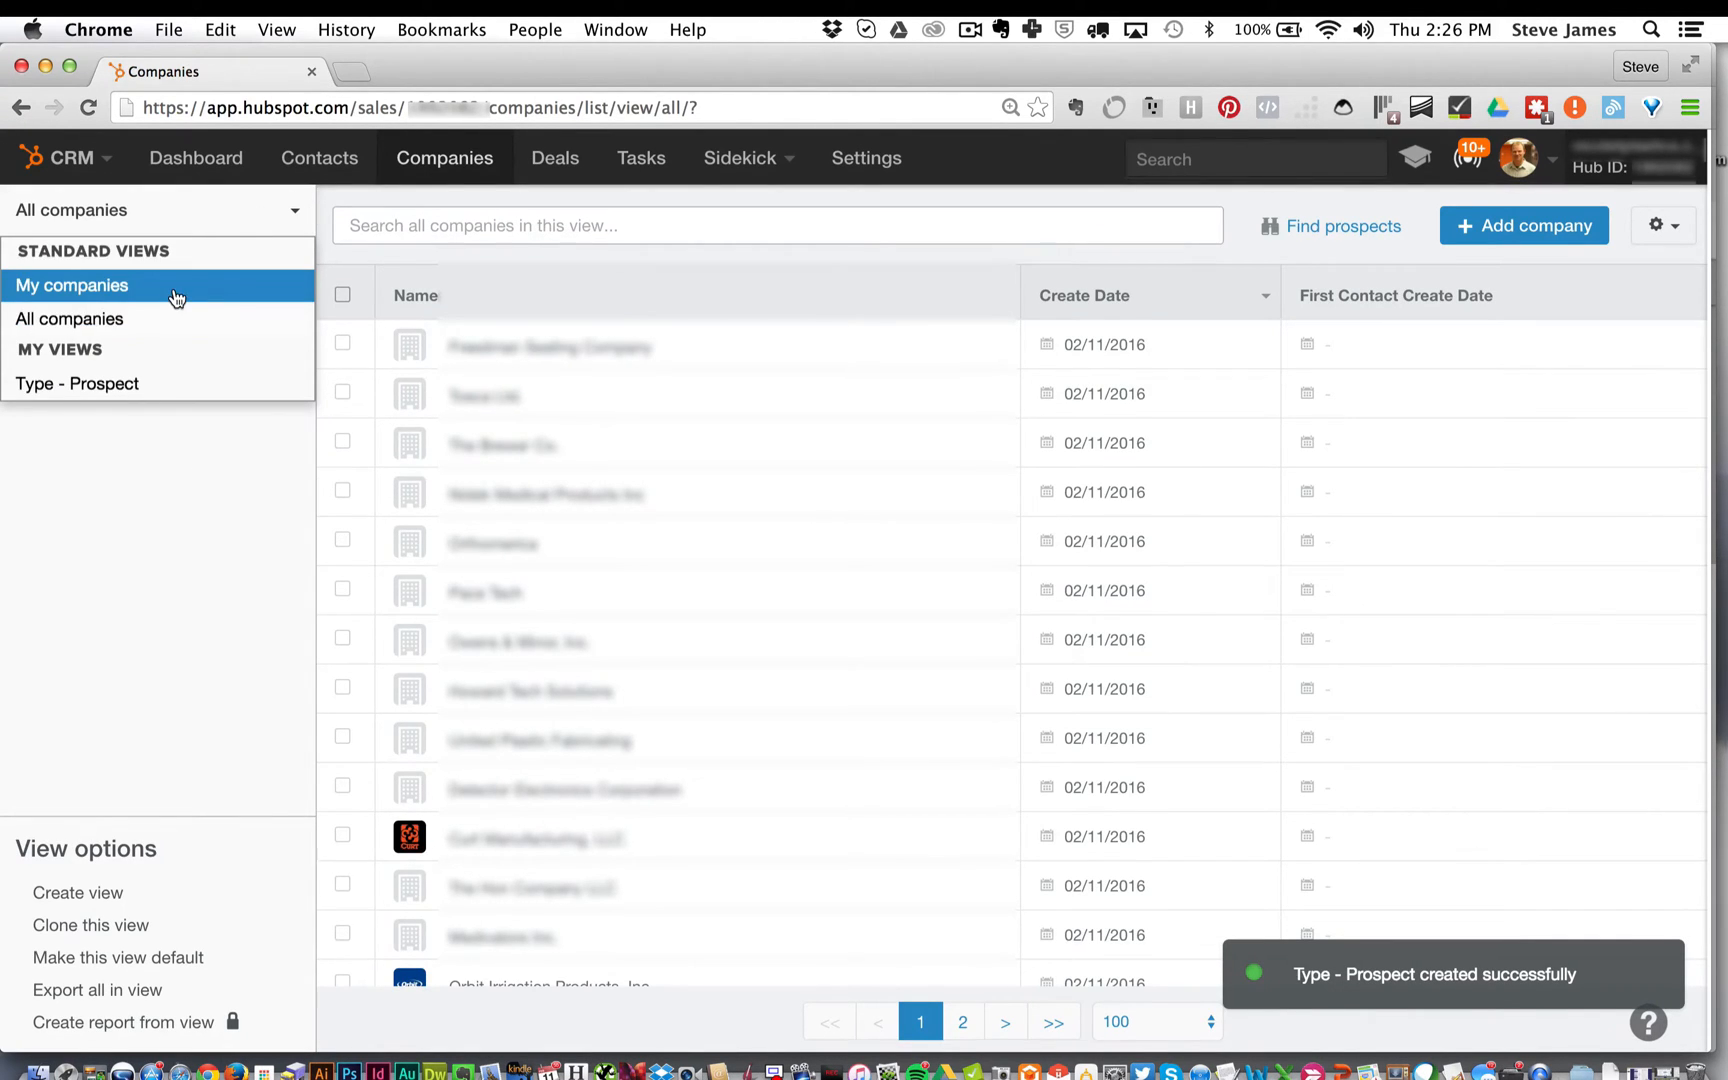
left_click(72, 285)
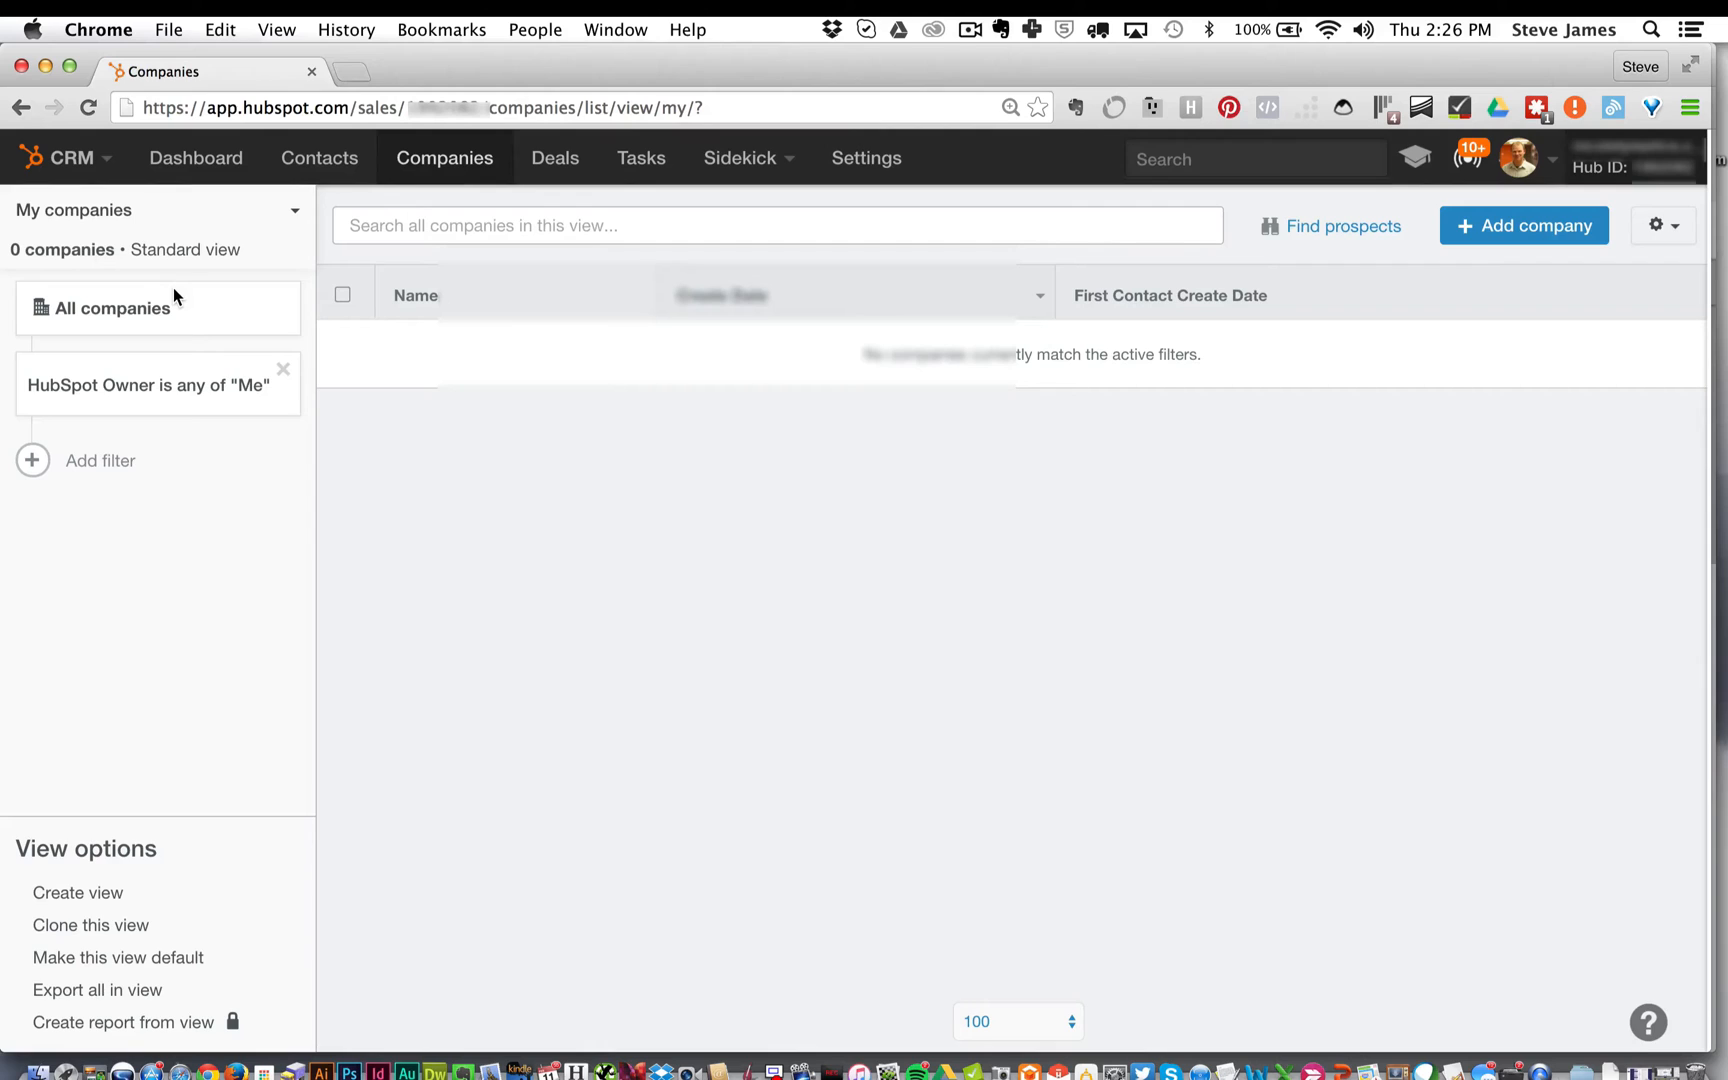
mouse_move(198, 316)
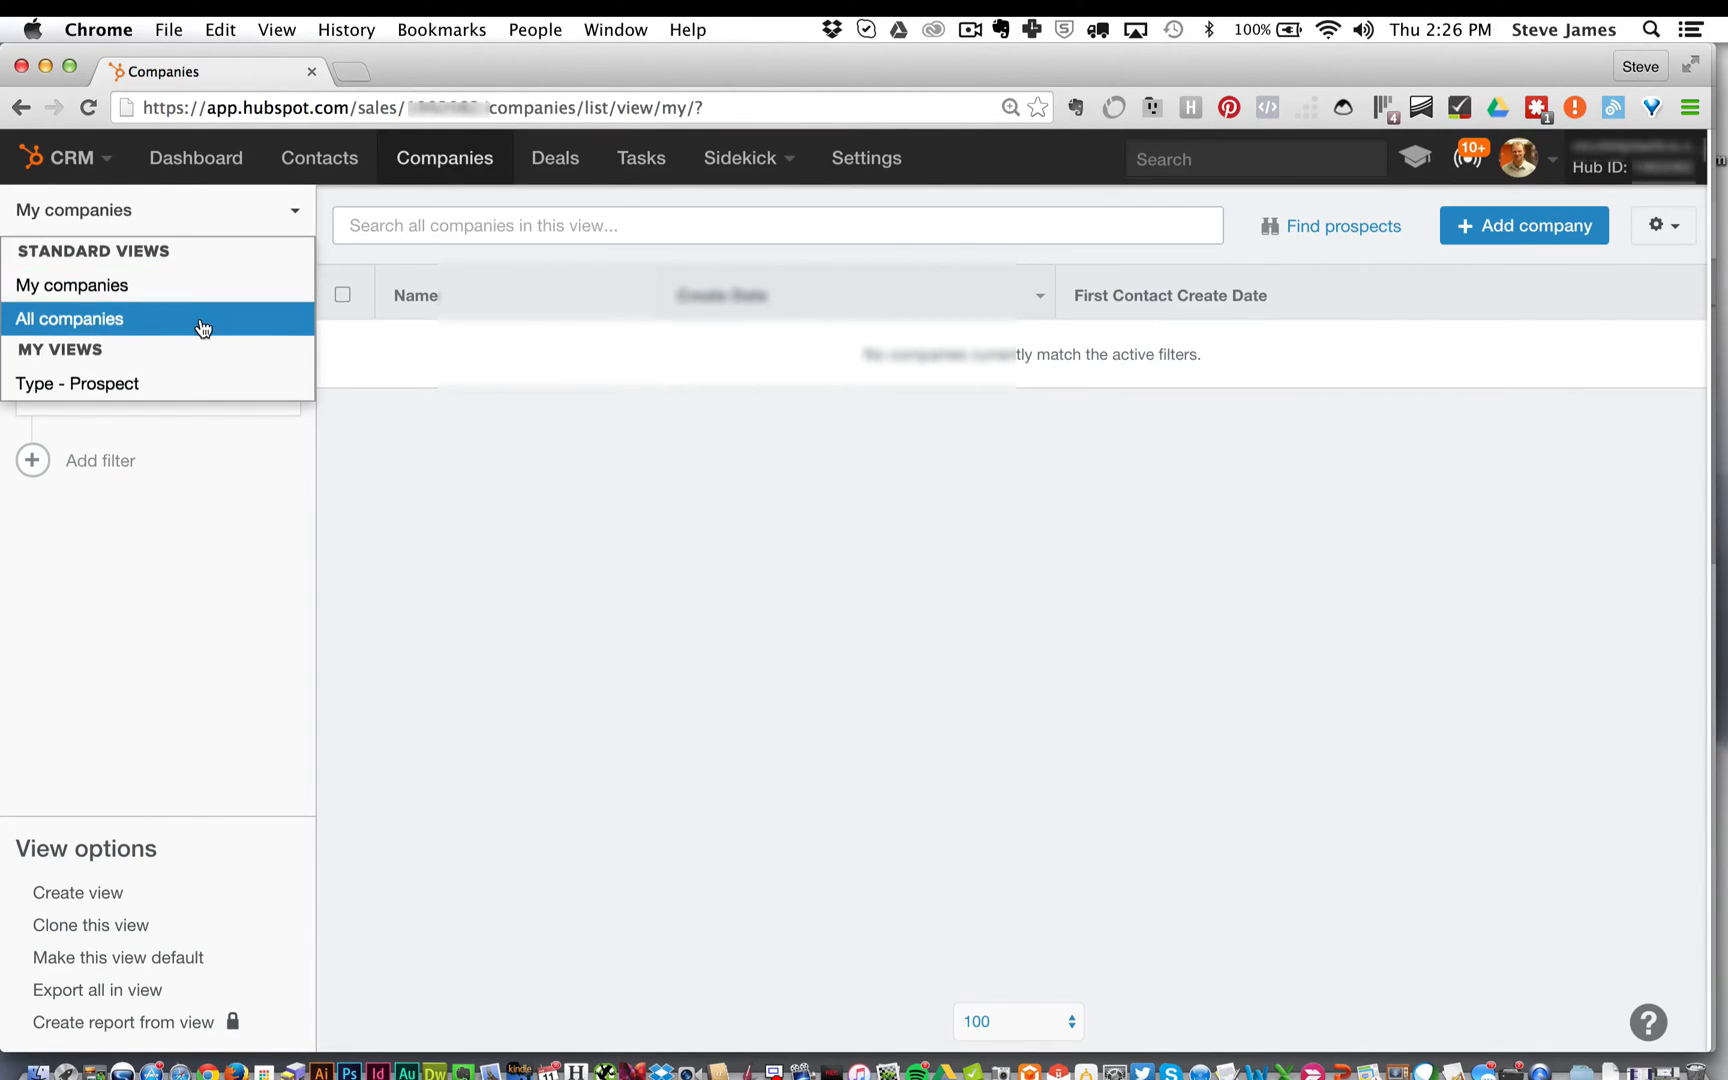
left_click(69, 318)
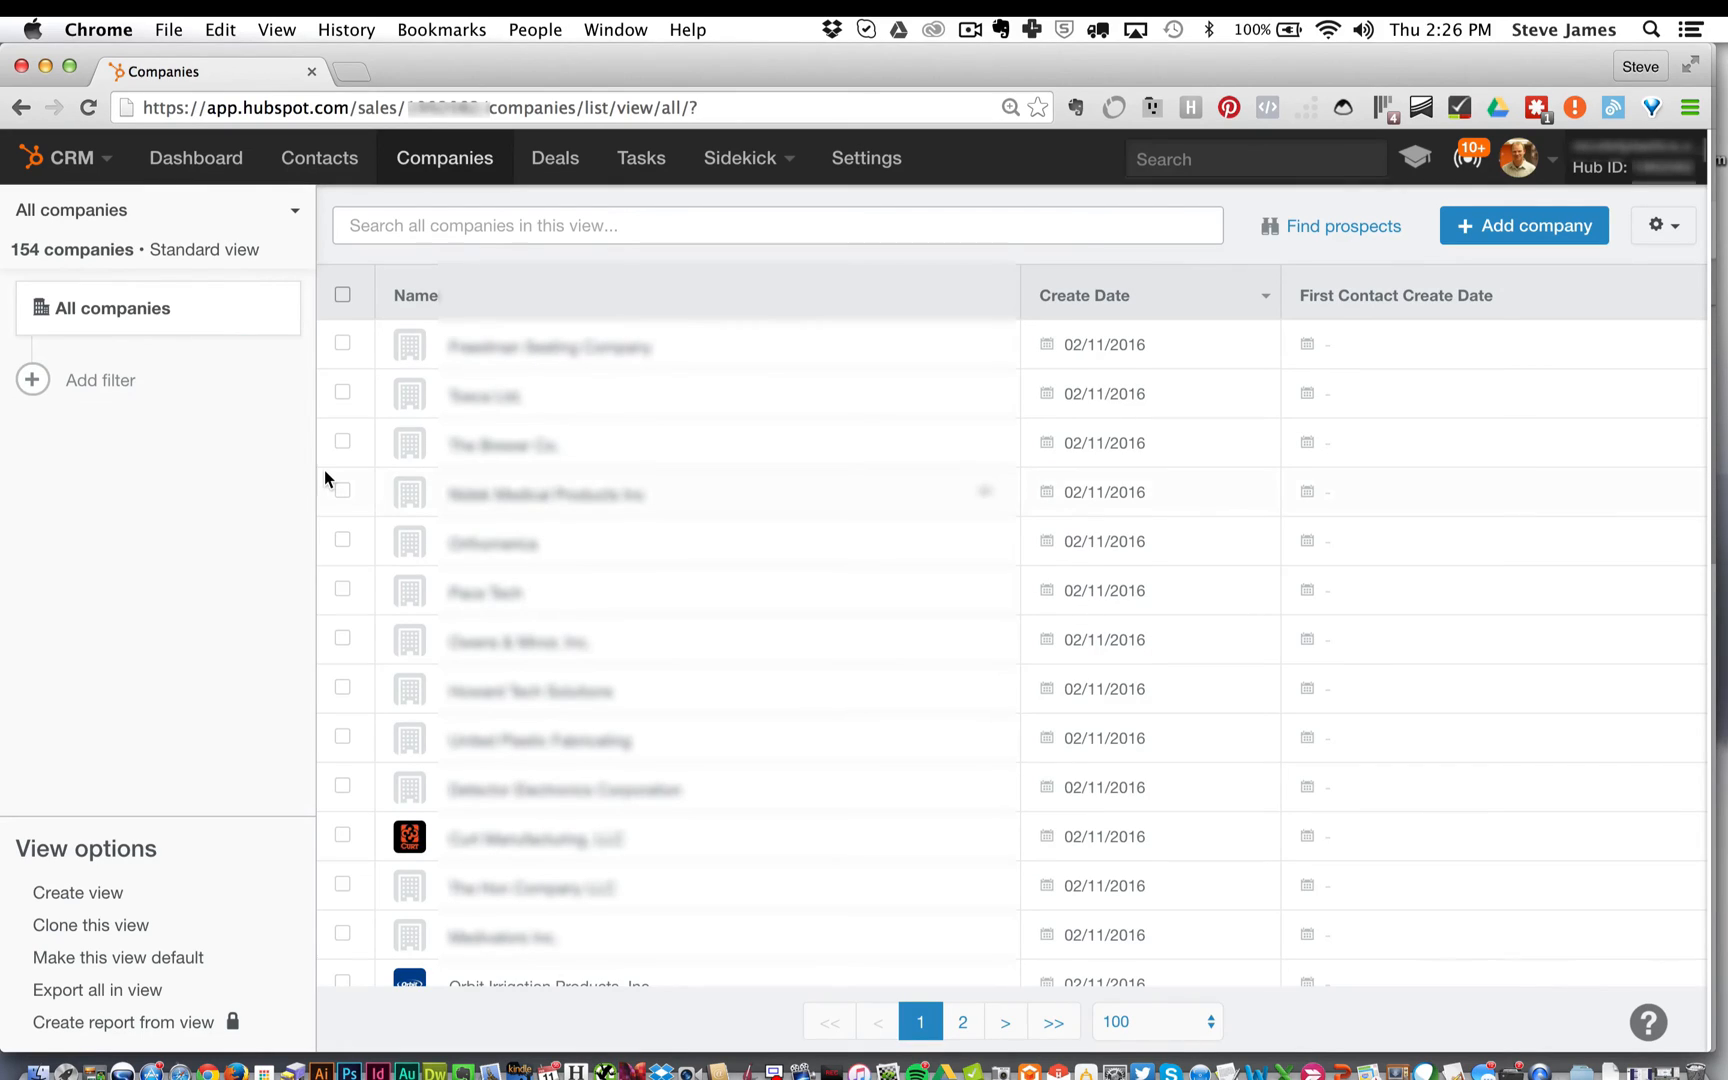